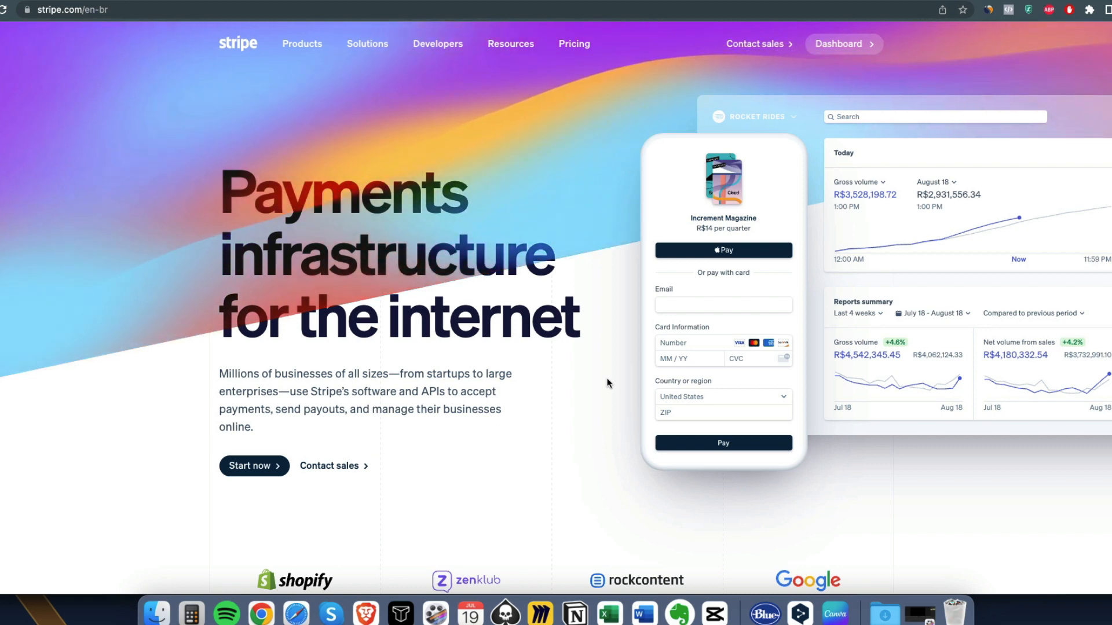
mouse_move(615, 363)
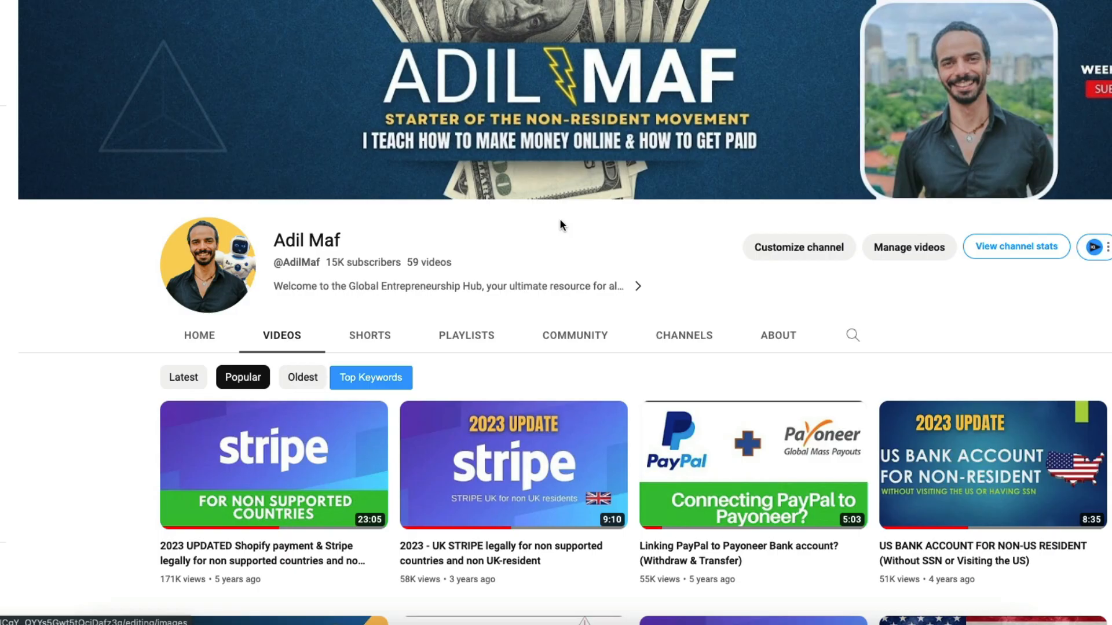
Scroll down the YouTube channel's Stripe tutorials before returning to the Stripe homepage
scroll("down", 3)
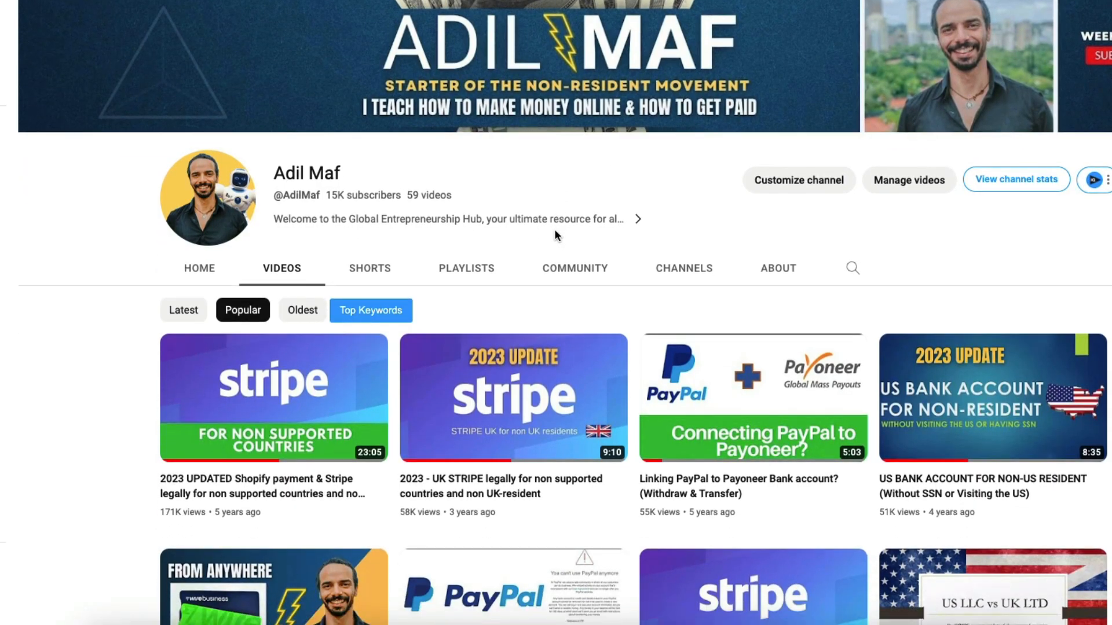
scroll("down", 3)
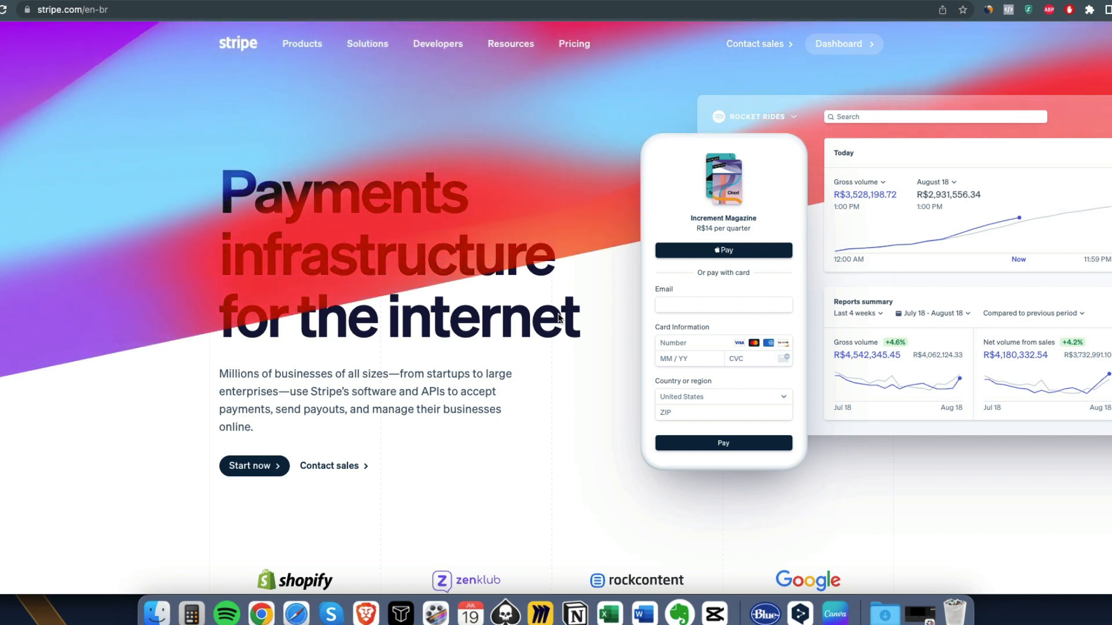
mouse_move(477, 395)
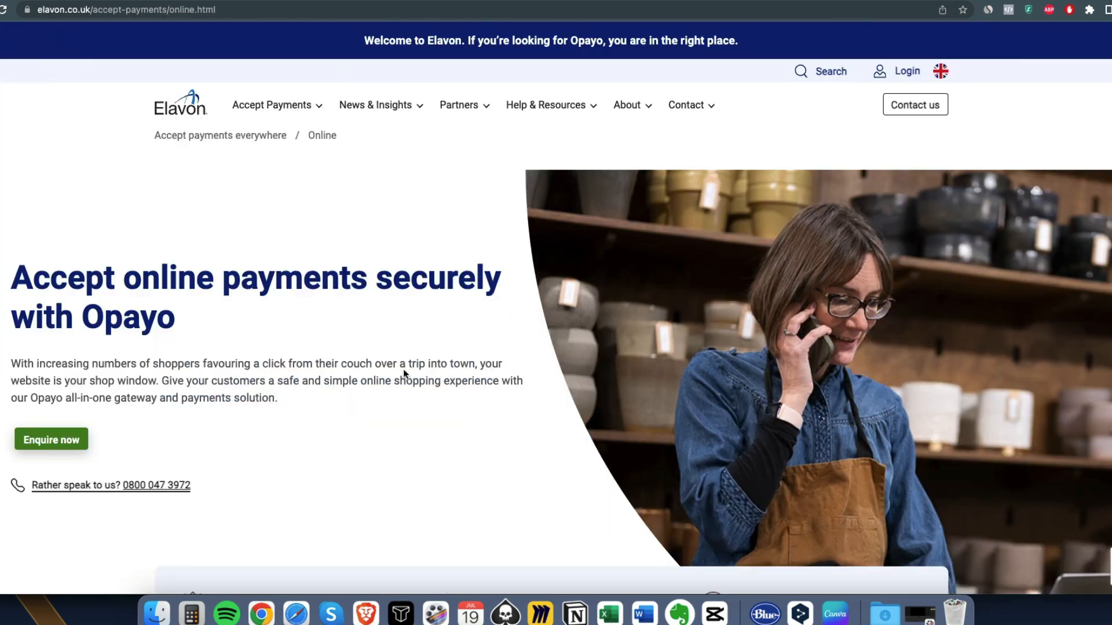
Browse Elavon's Opayo online payments page through its features and partner integrations
scroll("down", 3)
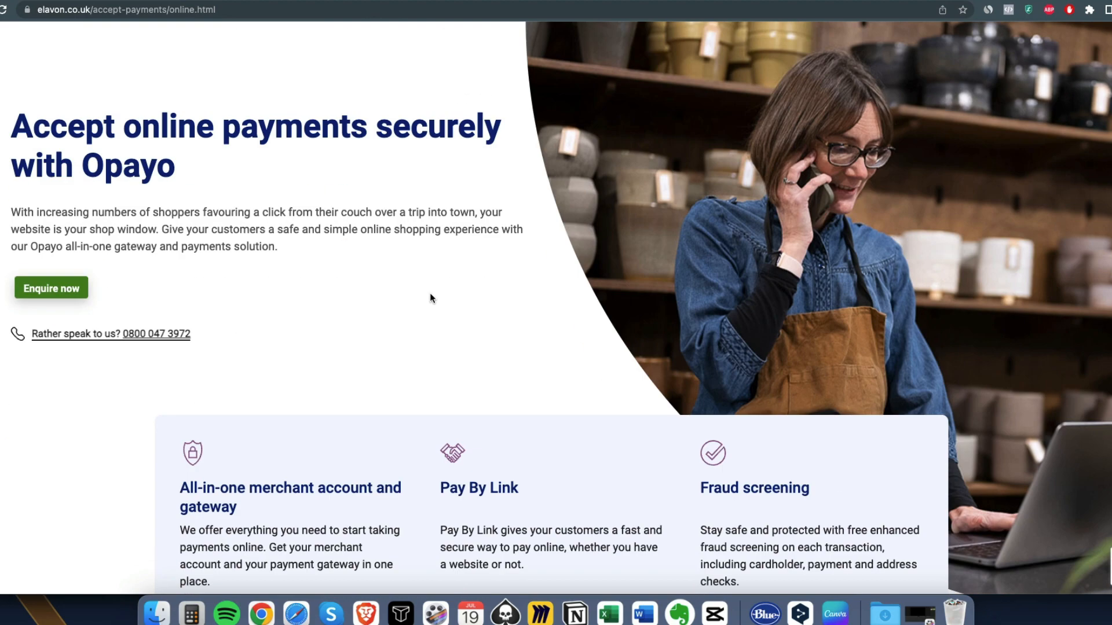
scroll("up", 3)
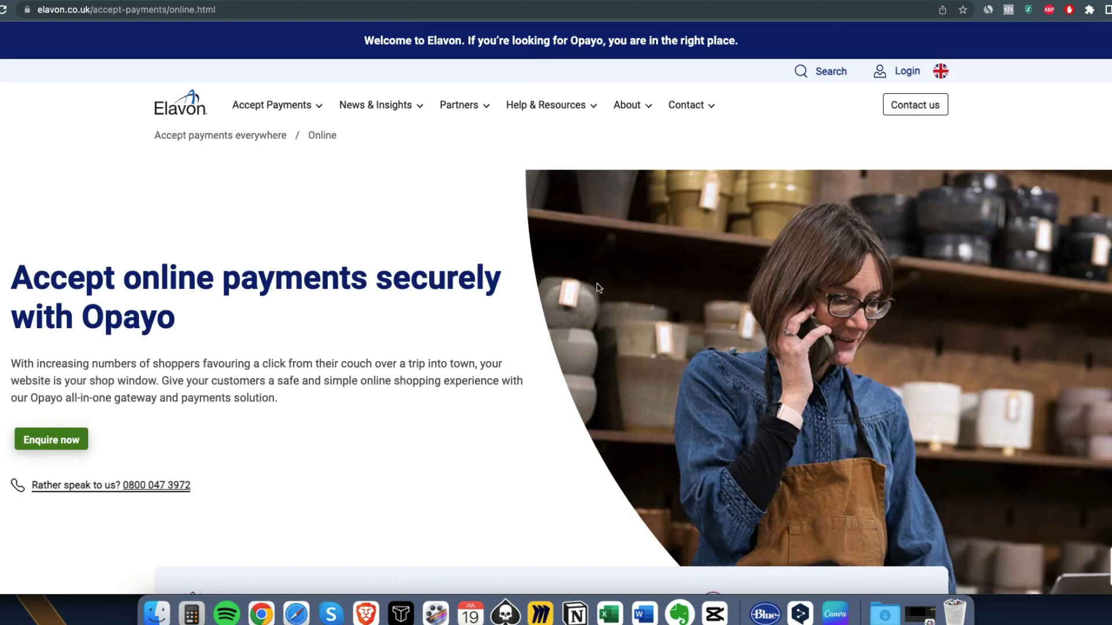
scroll("down", 3)
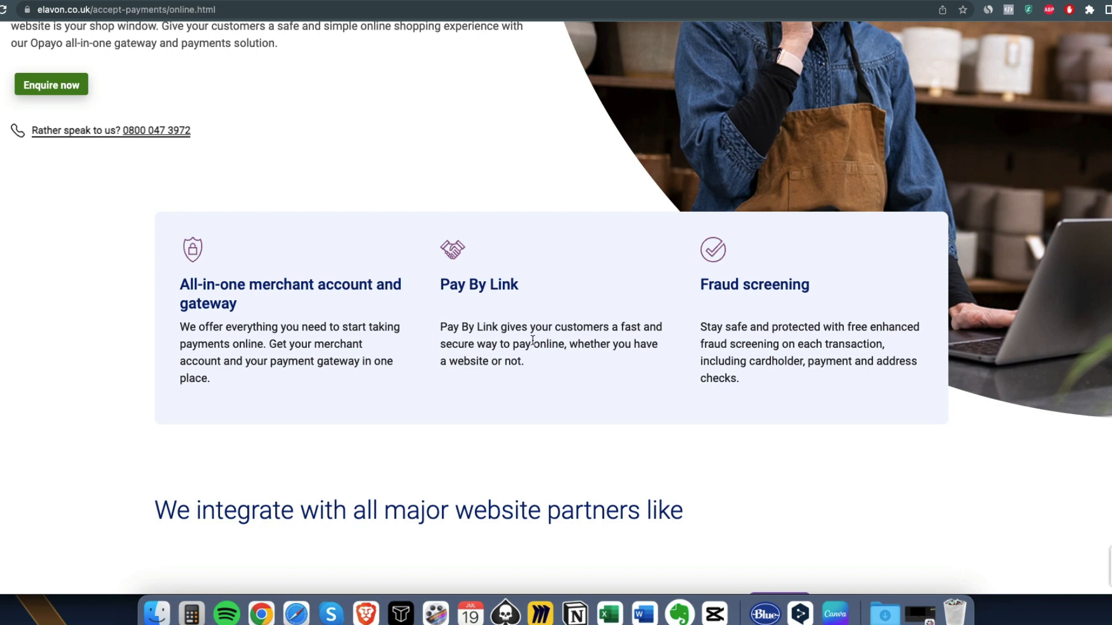
scroll("down", 3)
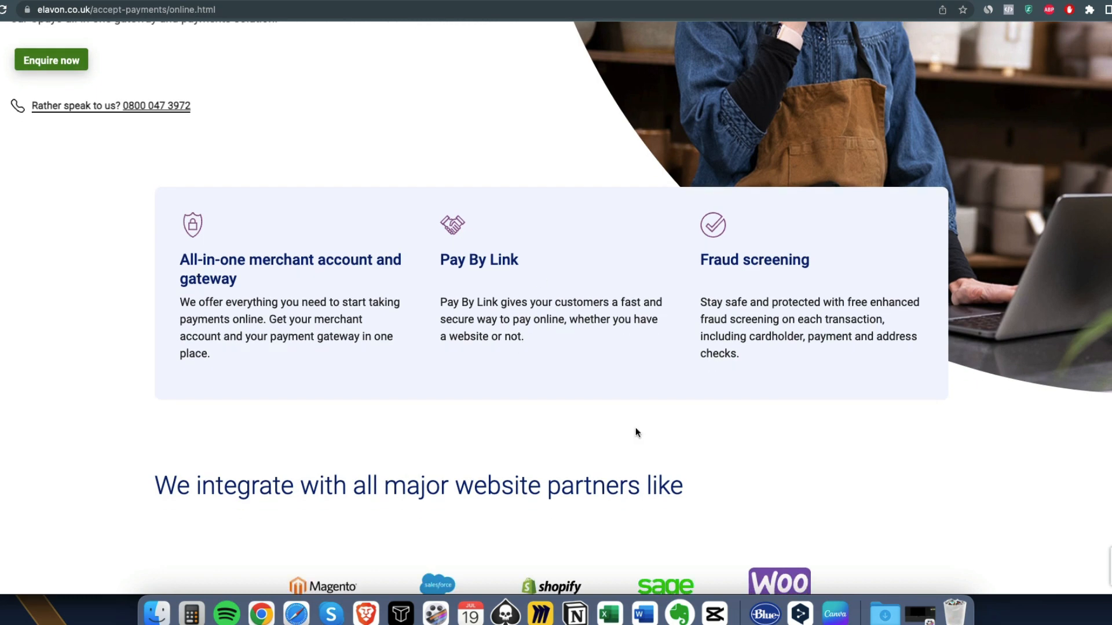
scroll("down", 3)
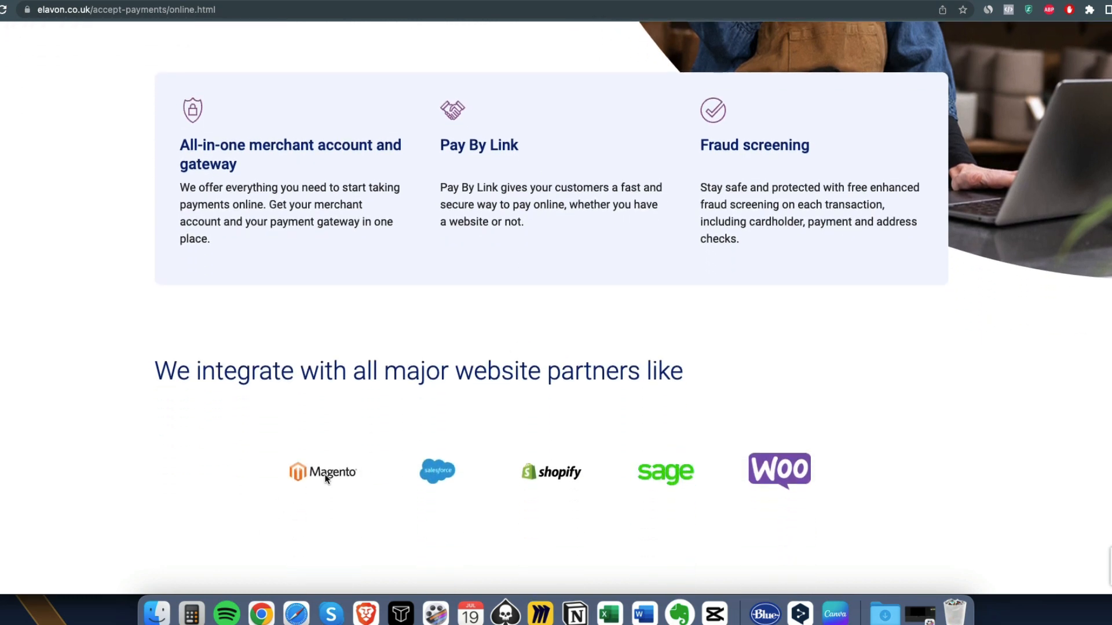
mouse_move(583, 473)
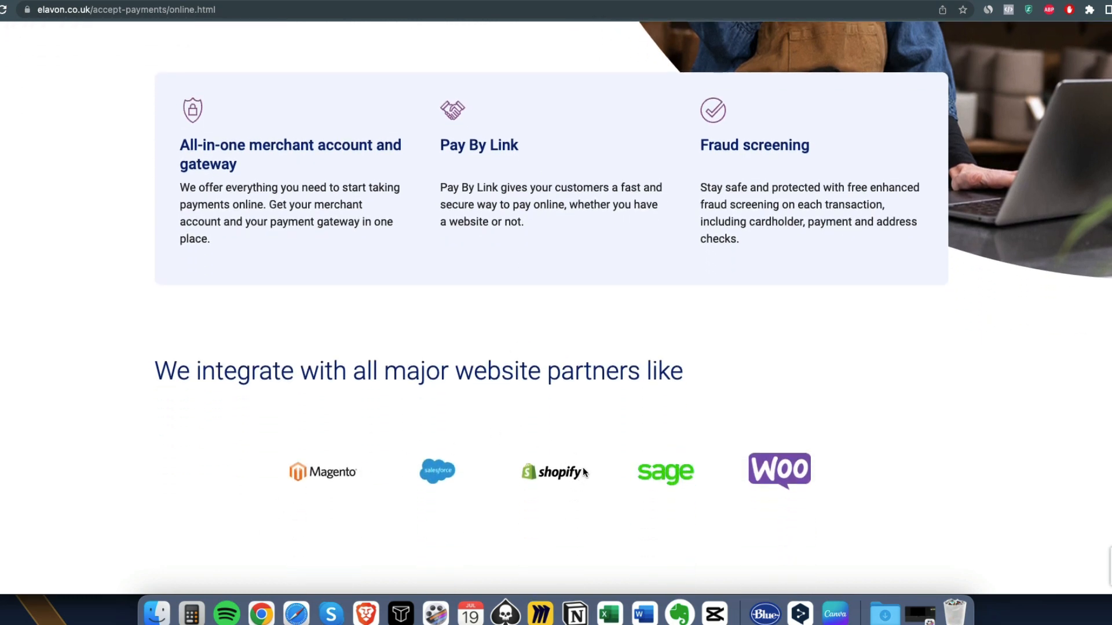
mouse_move(662, 490)
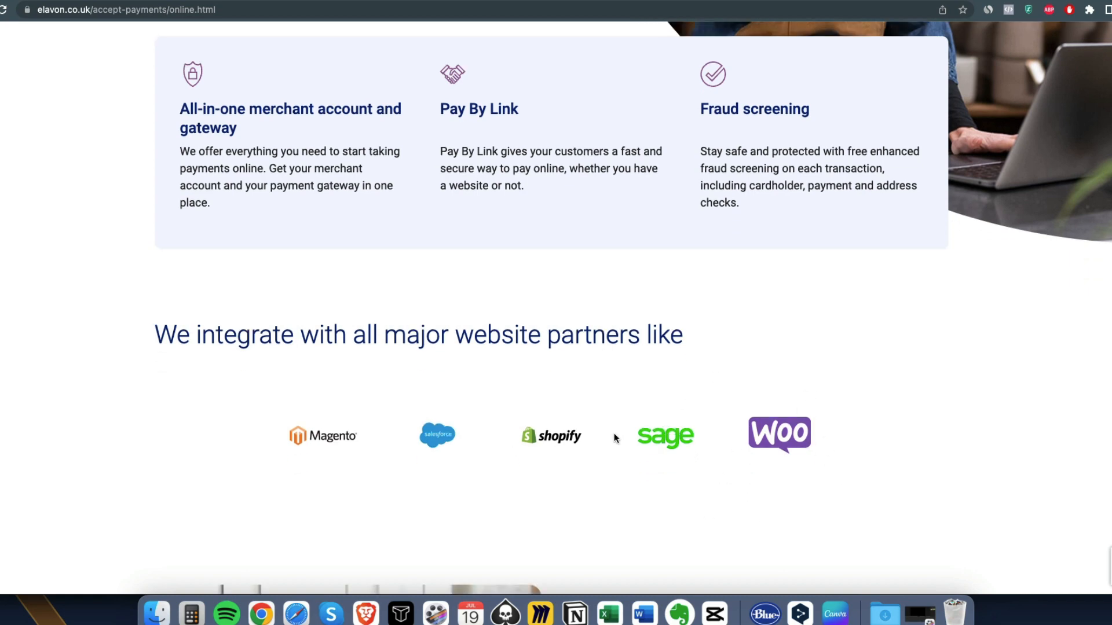
Scroll through the developer docs' DCC Supported EEA Countries table
scroll("down", 3)
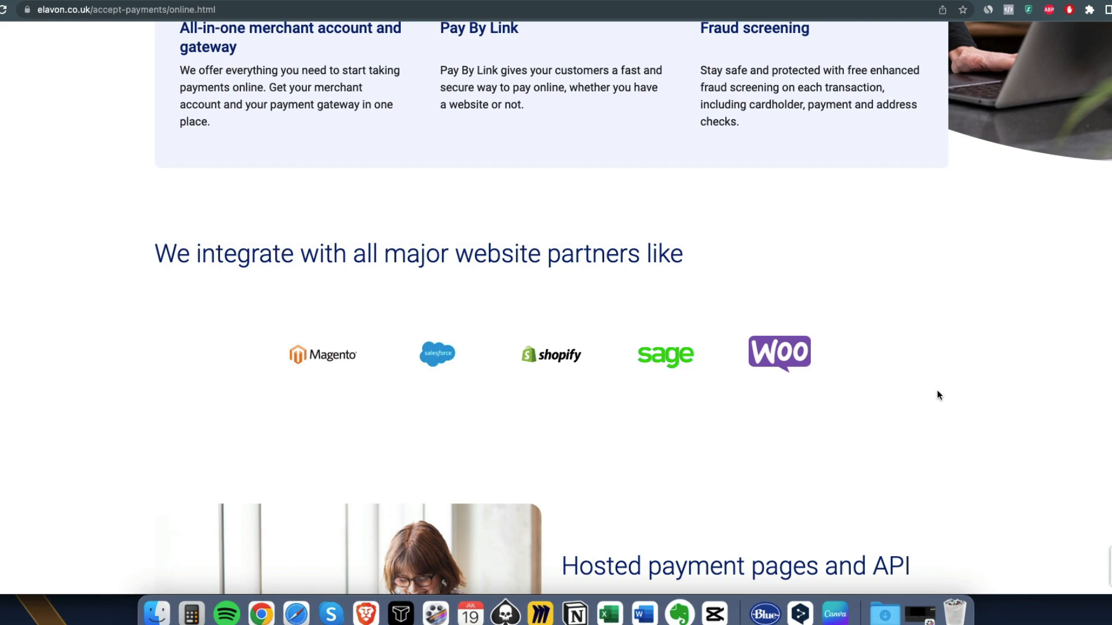
scroll("down", 3)
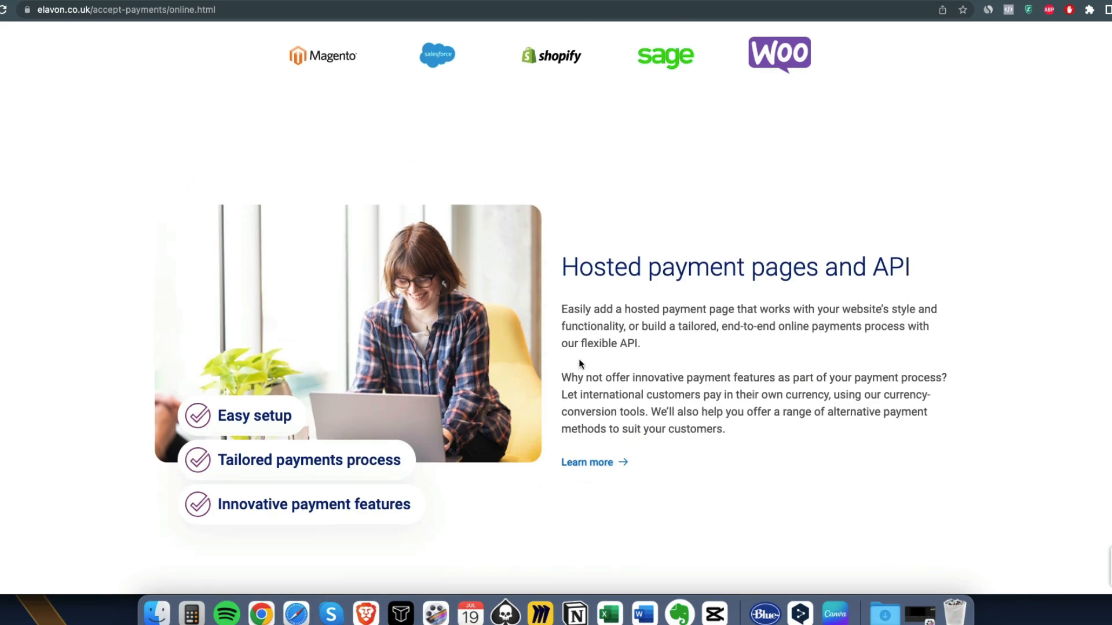
scroll("down", 3)
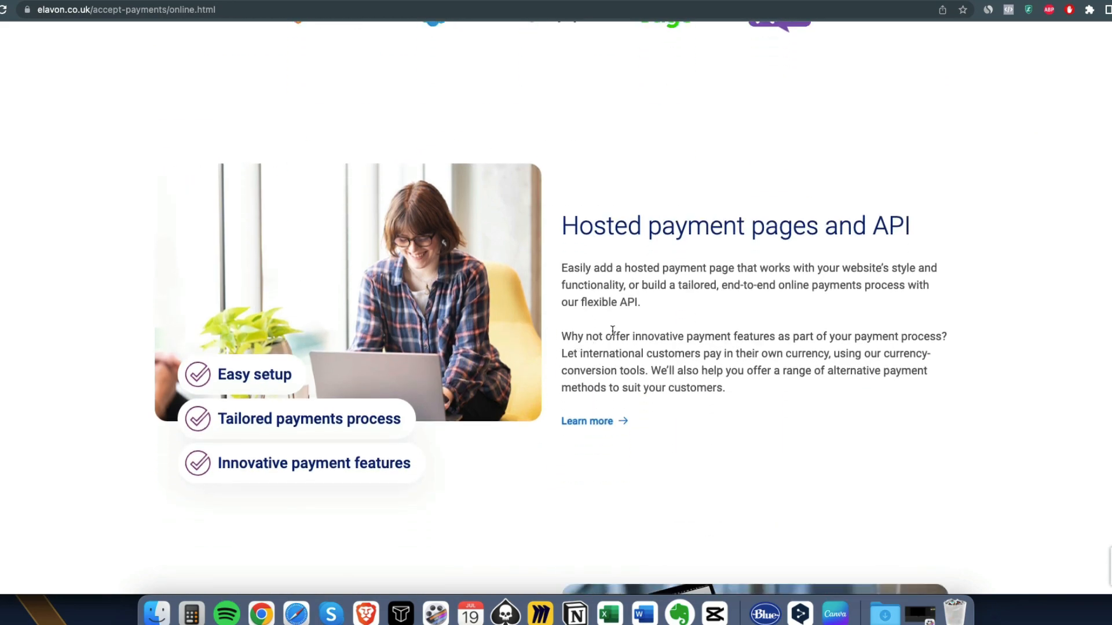
scroll("up", 3)
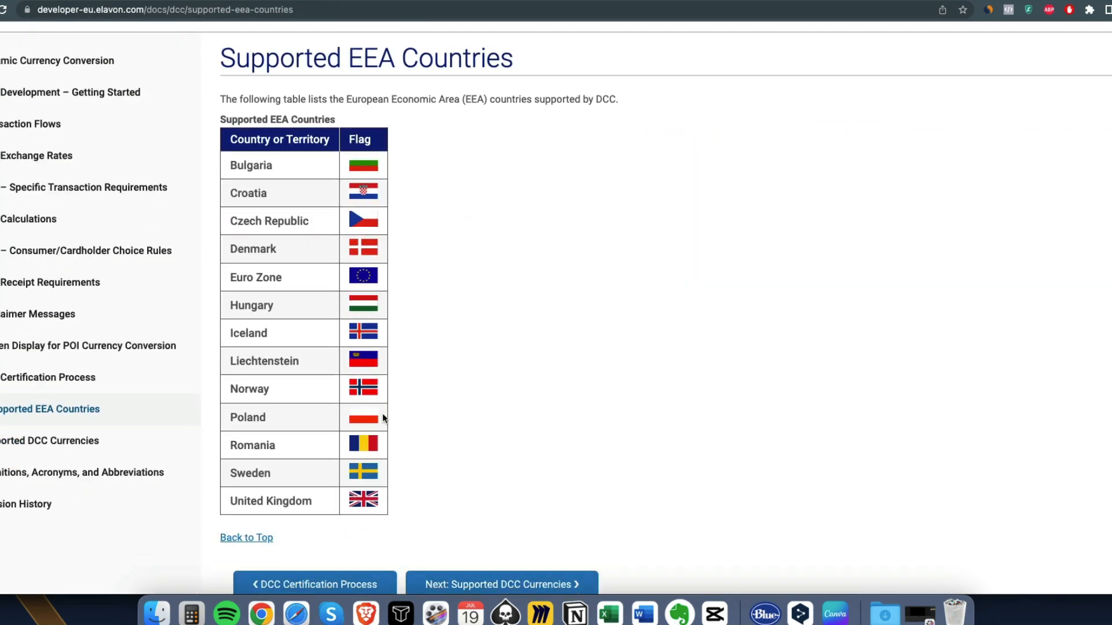
mouse_move(379, 511)
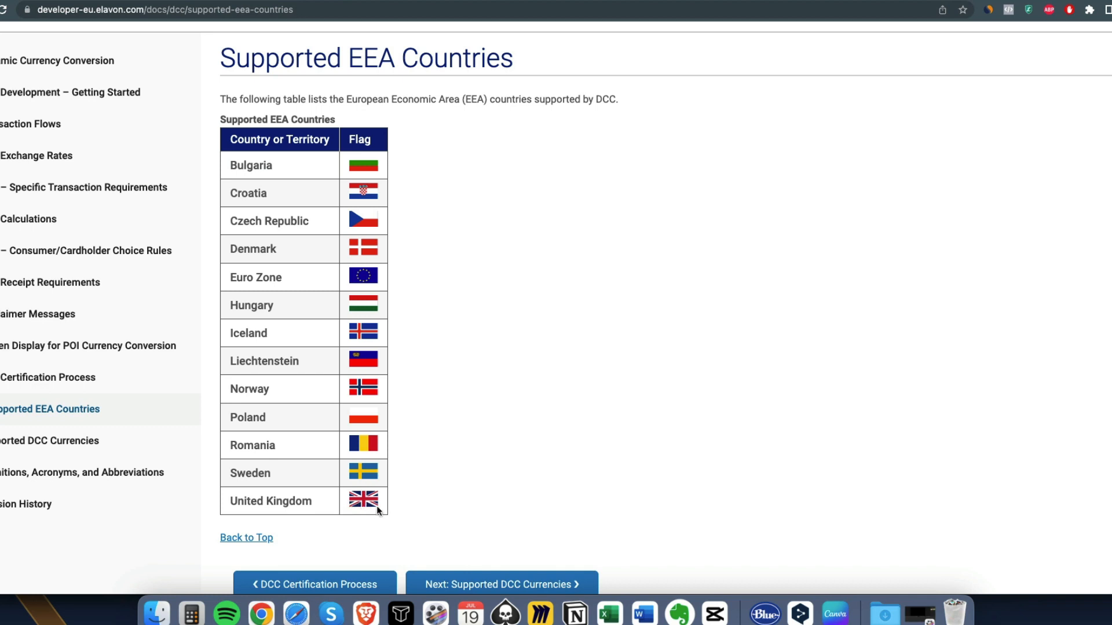
mouse_move(301, 501)
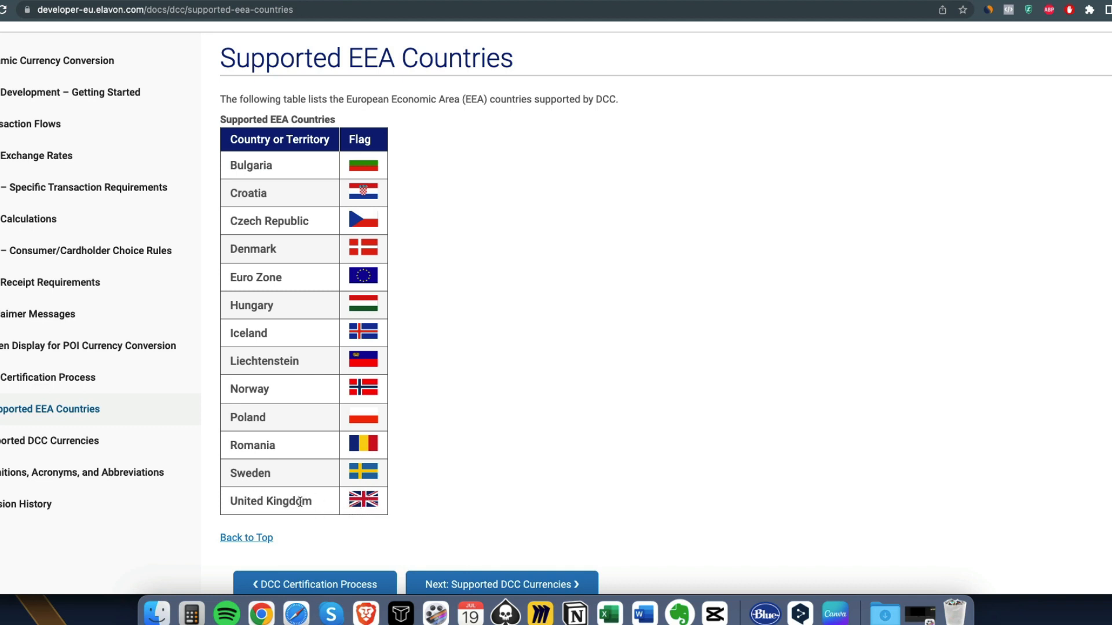
mouse_move(547, 462)
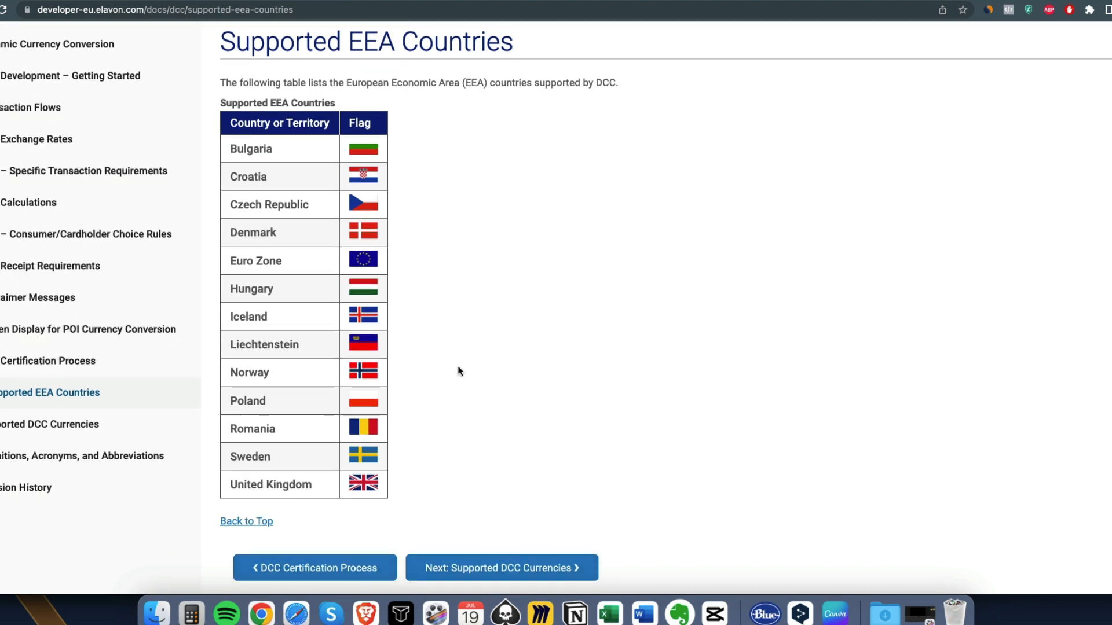
Scroll the Supported EEA Countries table back up to the top of the page
scroll("up", 3)
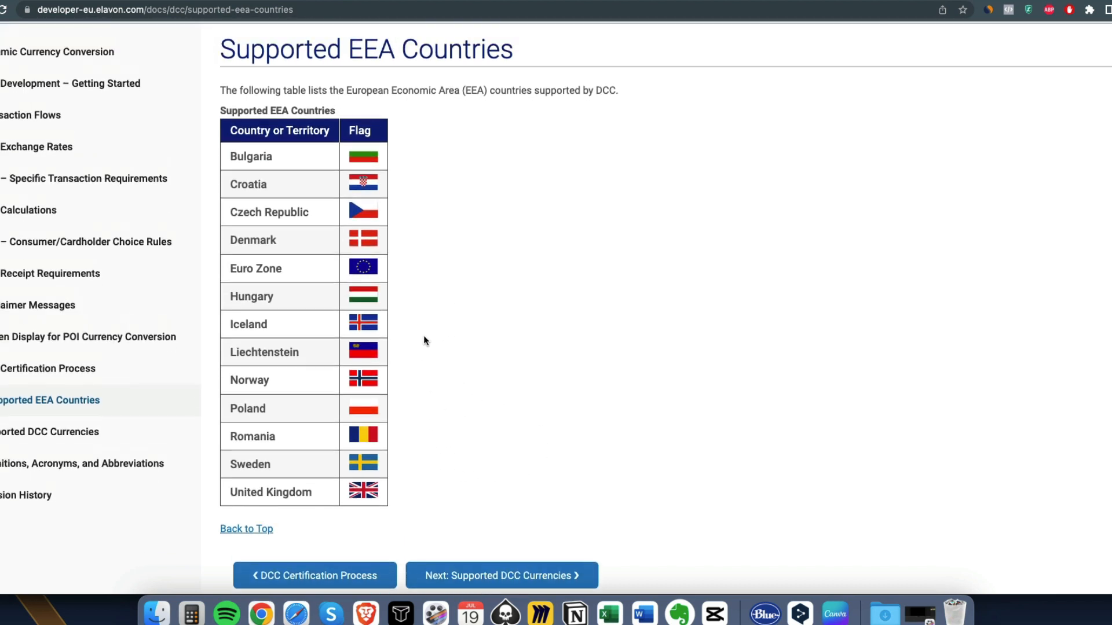
scroll("up", 3)
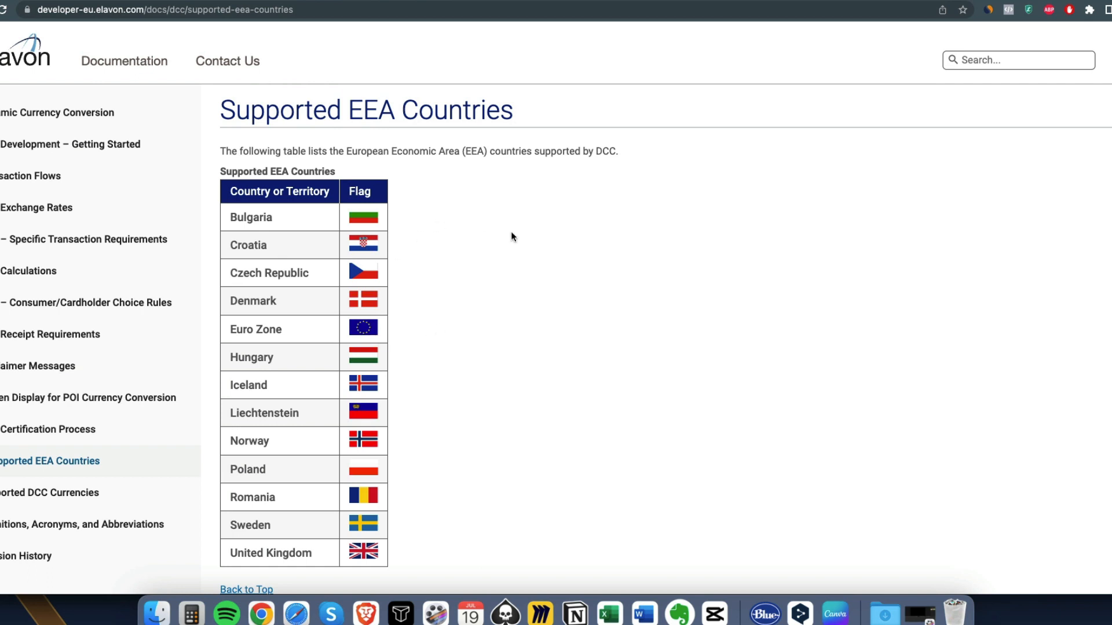
mouse_move(321, 218)
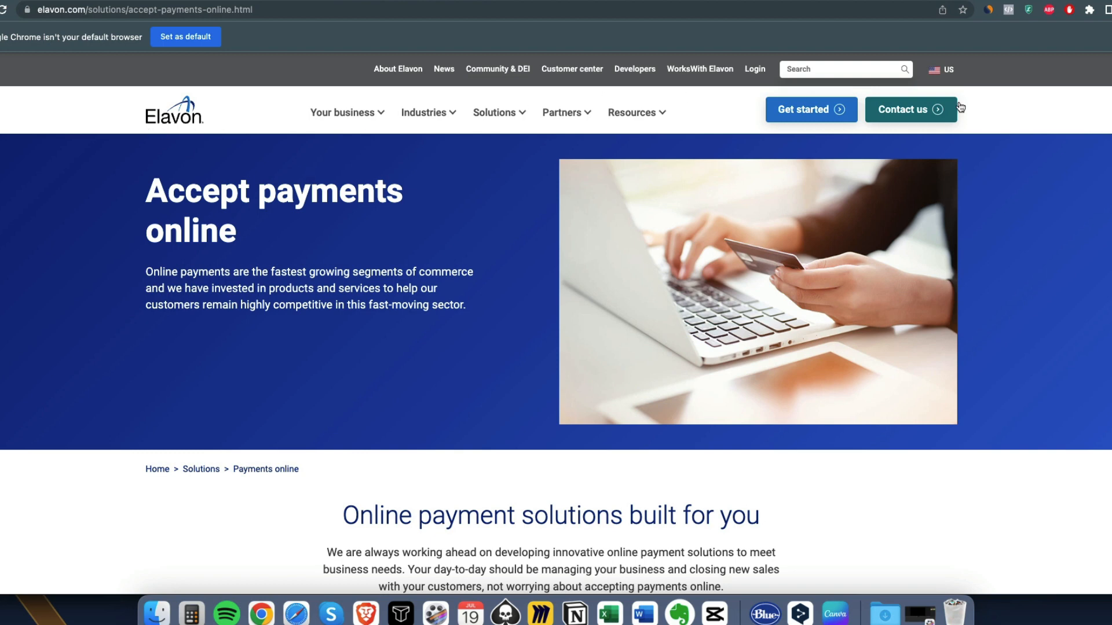
Scroll elavon.com's Accept payments online page through its solutions section and back to the header
scroll("up", 3)
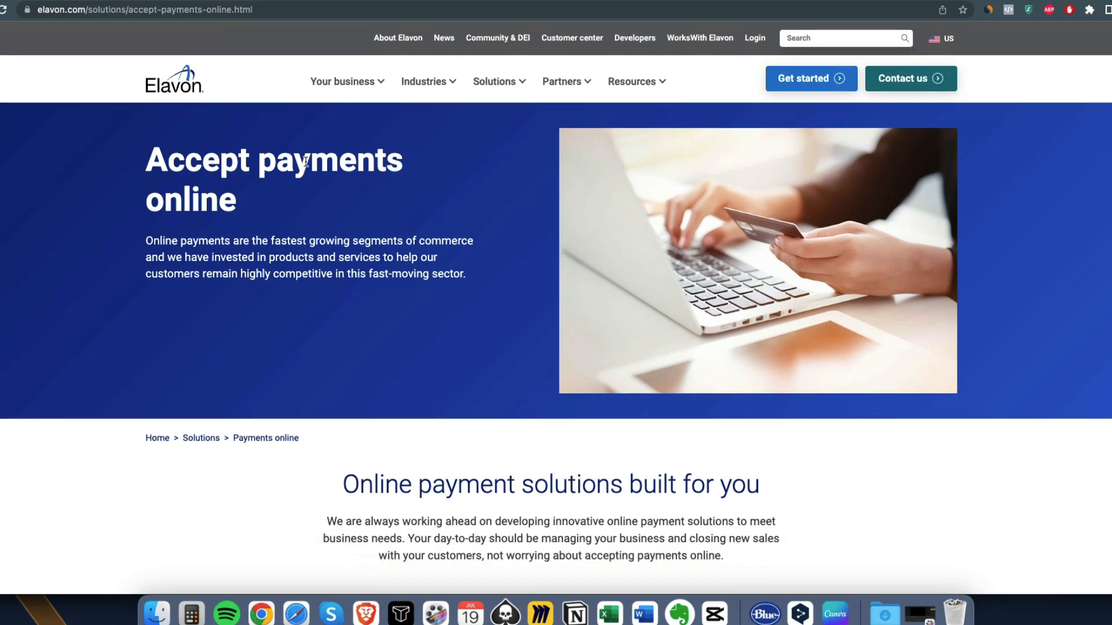
mouse_move(485, 221)
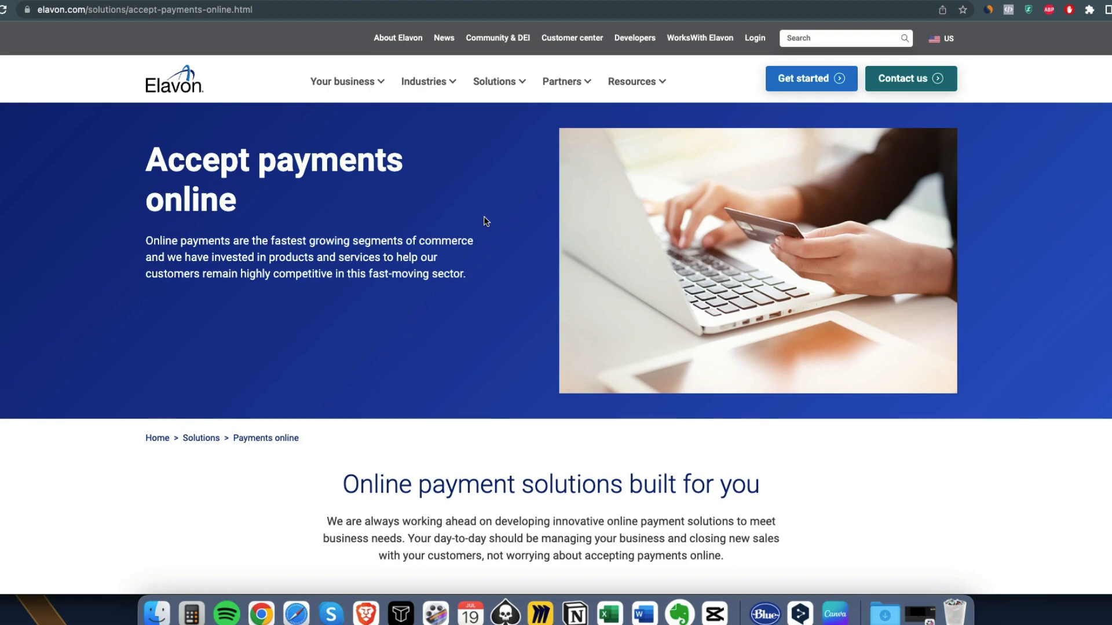
scroll("down", 3)
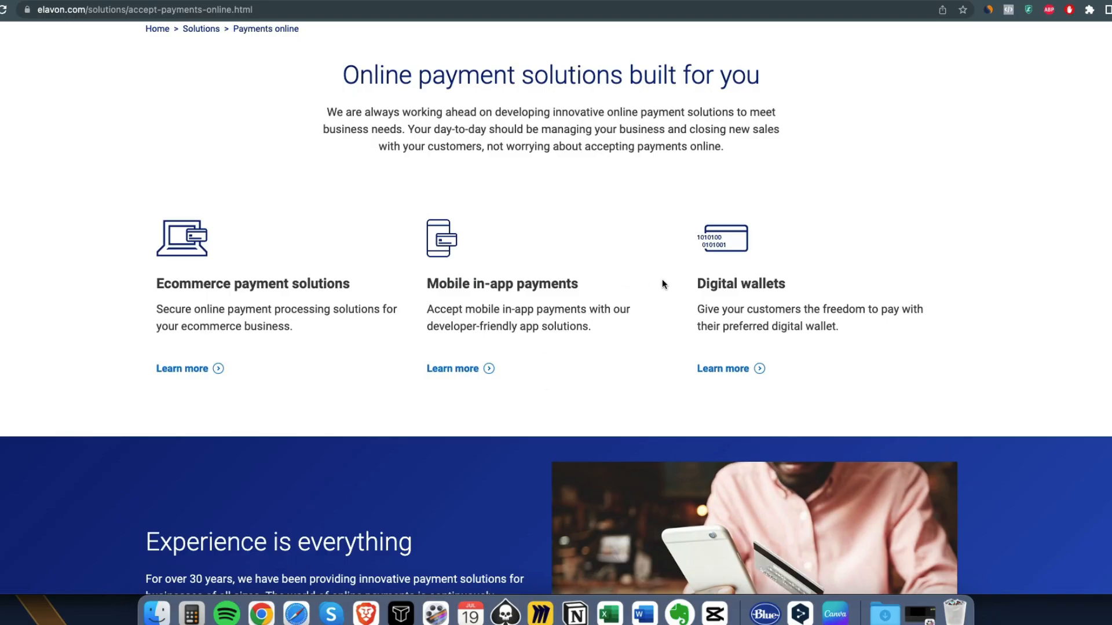
mouse_move(648, 294)
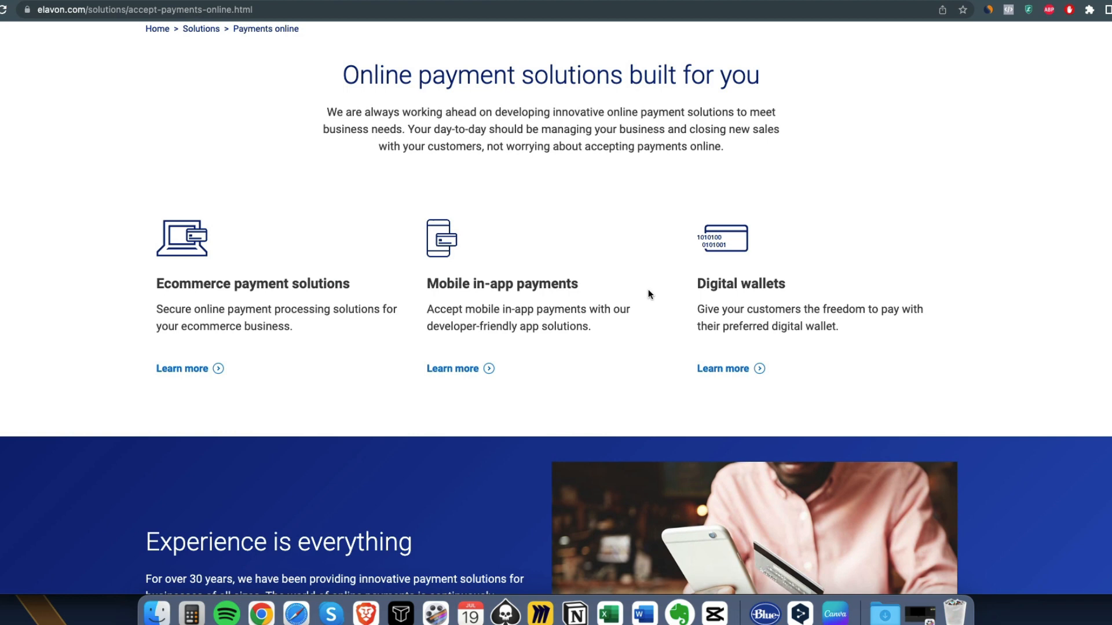
mouse_move(572, 325)
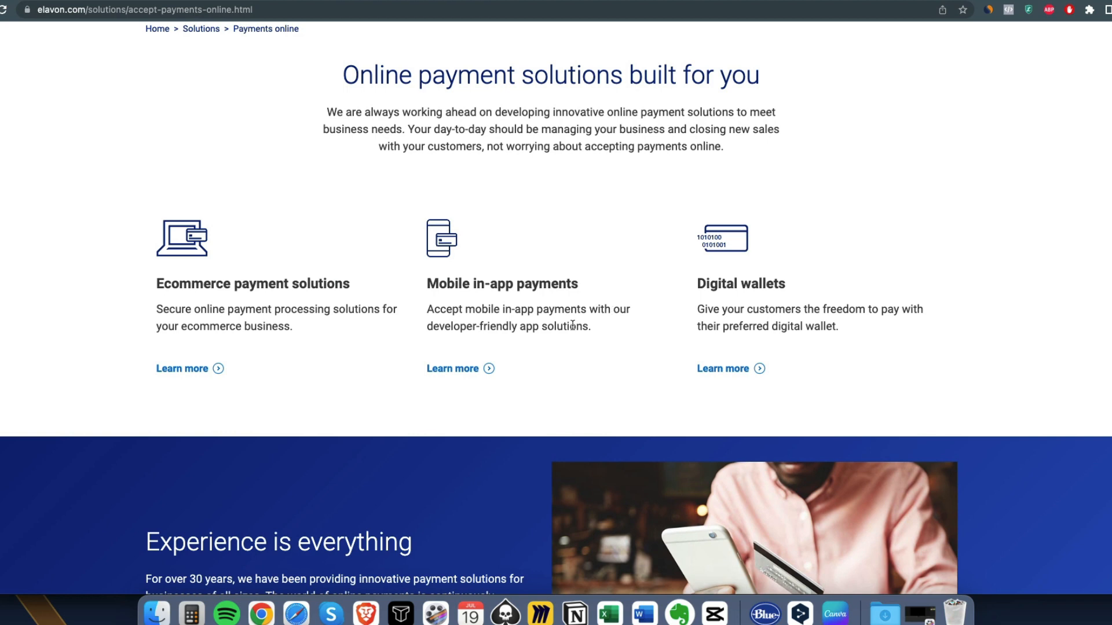
mouse_move(597, 284)
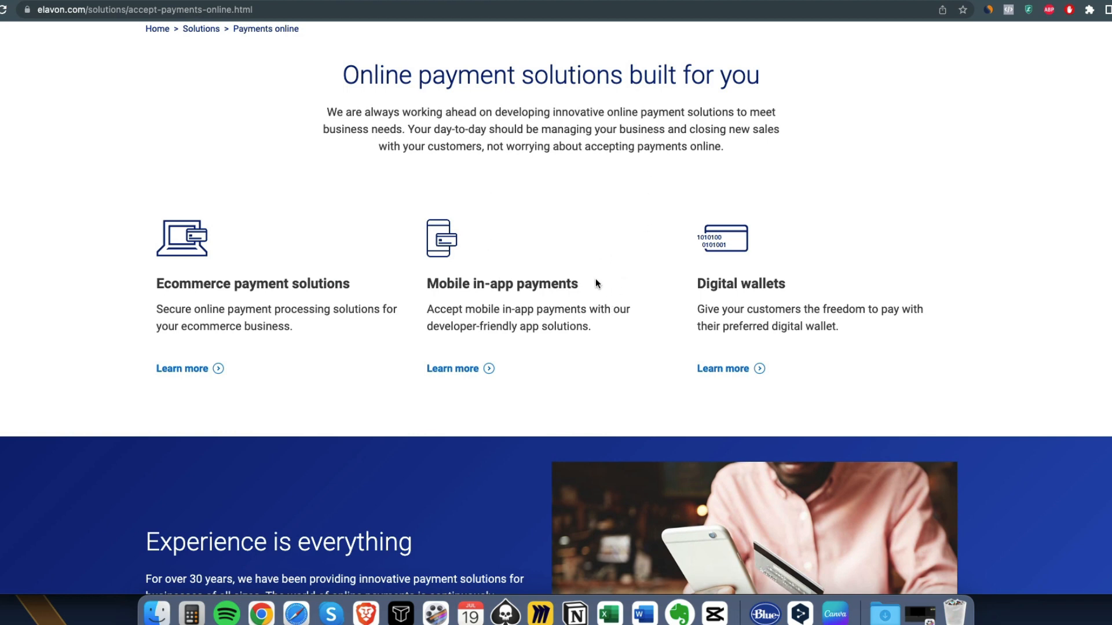
scroll("up", 3)
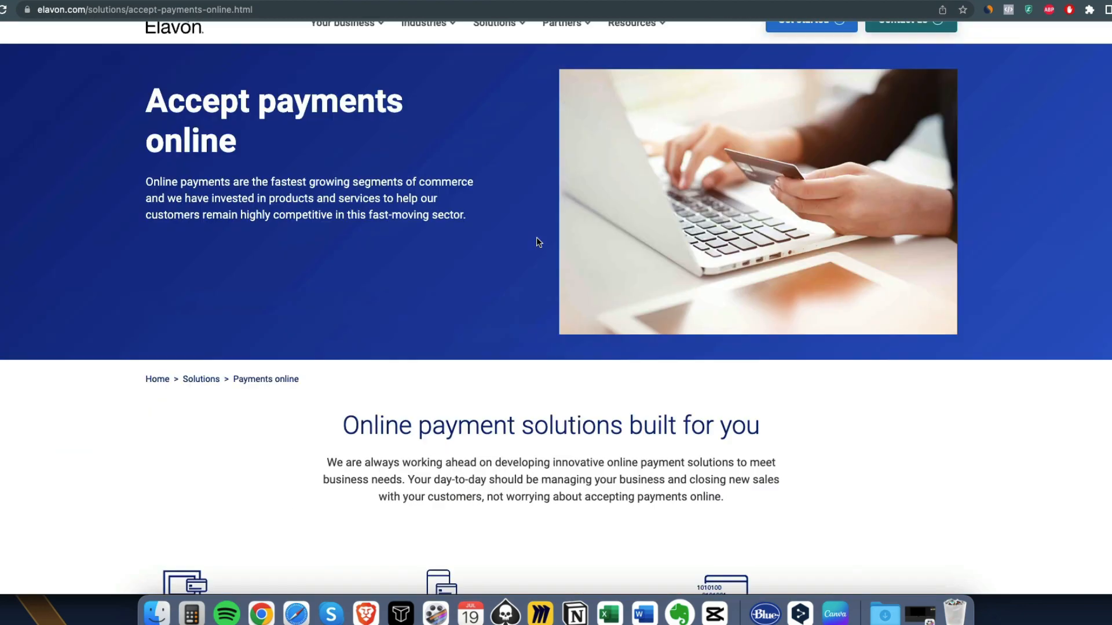
scroll("up", 3)
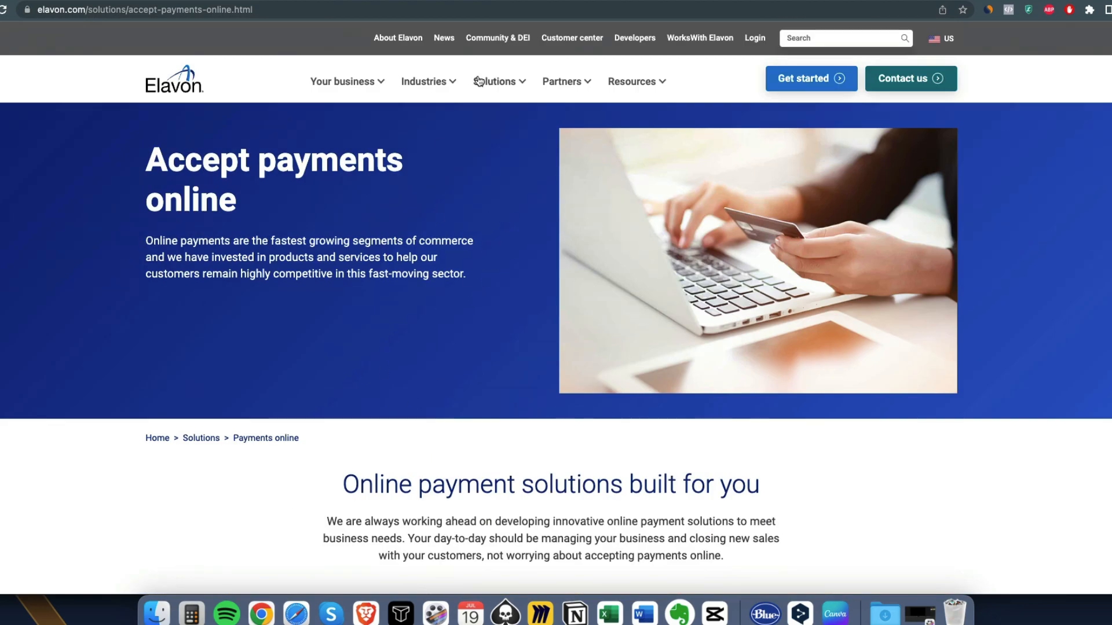
mouse_move(429, 82)
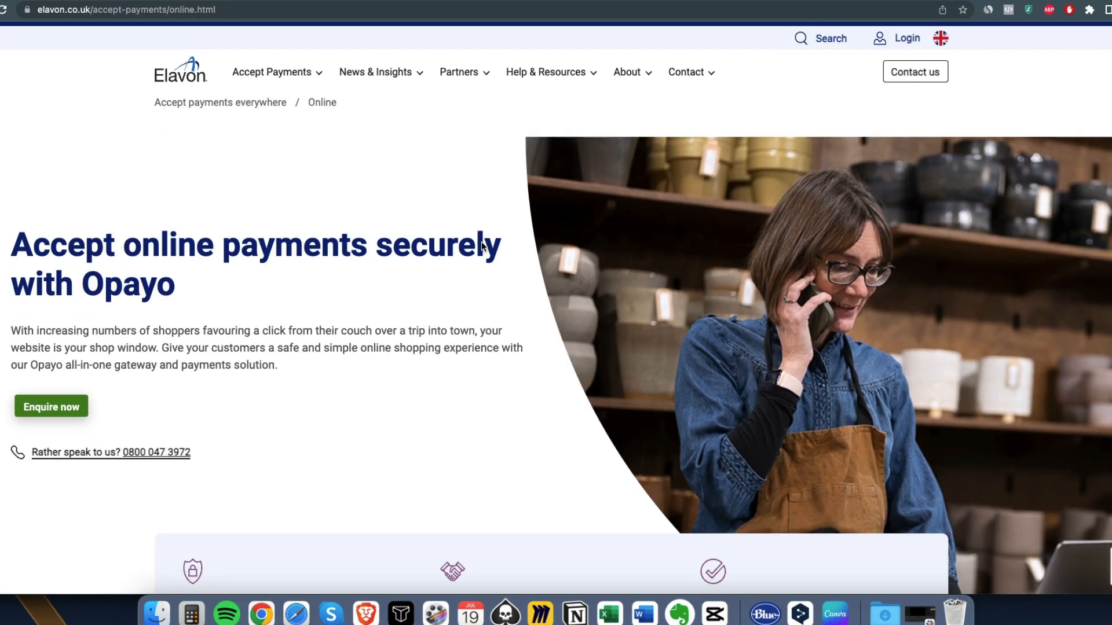
scroll("down", 3)
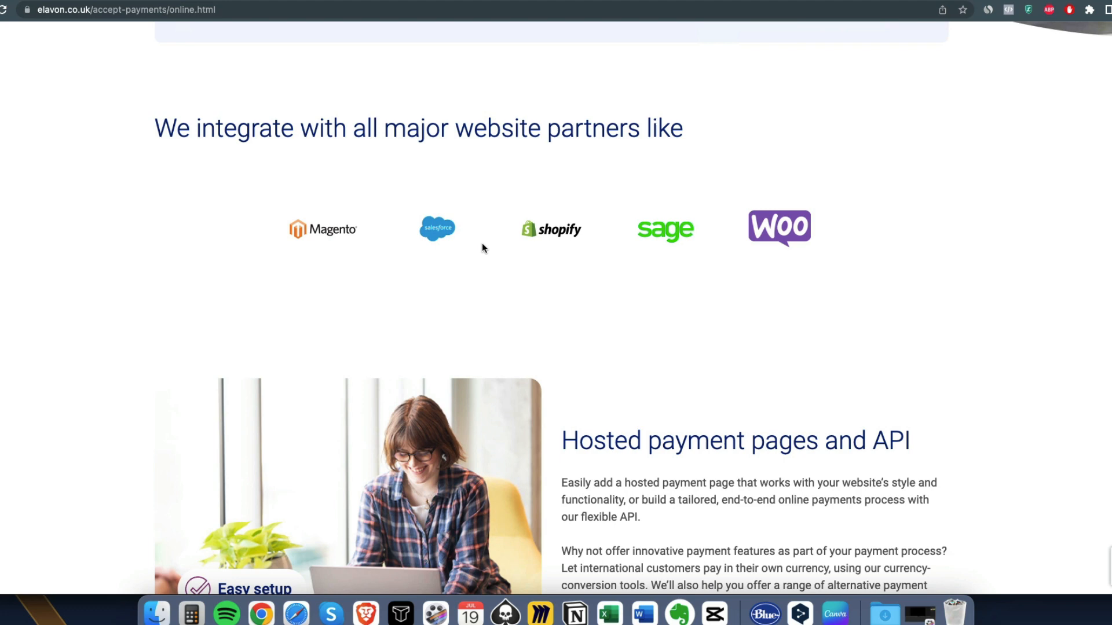
scroll("up", 3)
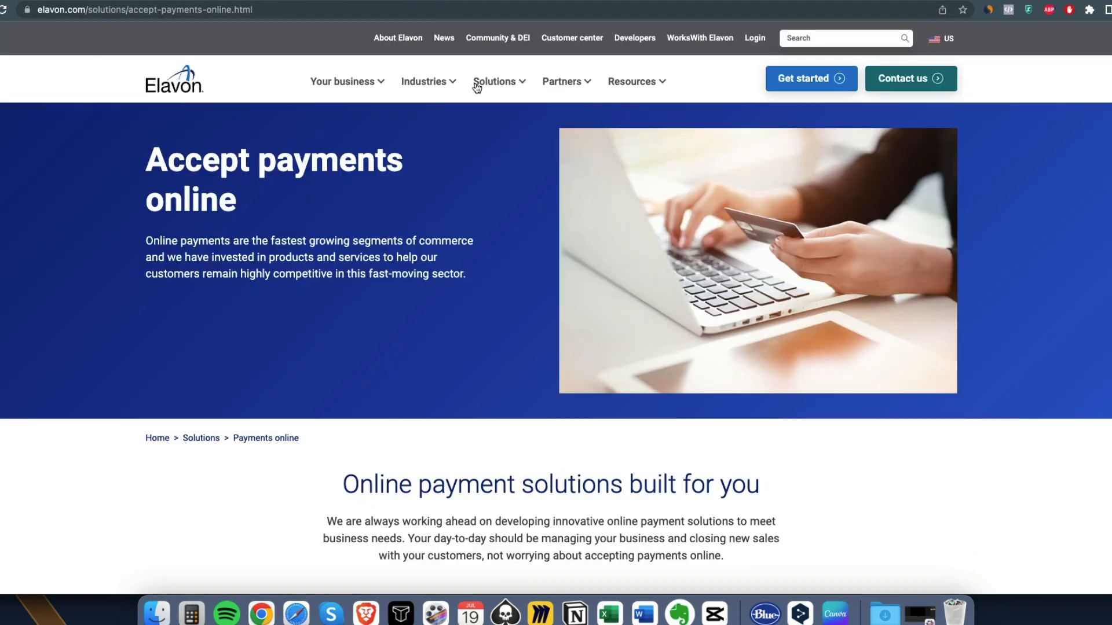
mouse_move(481, 216)
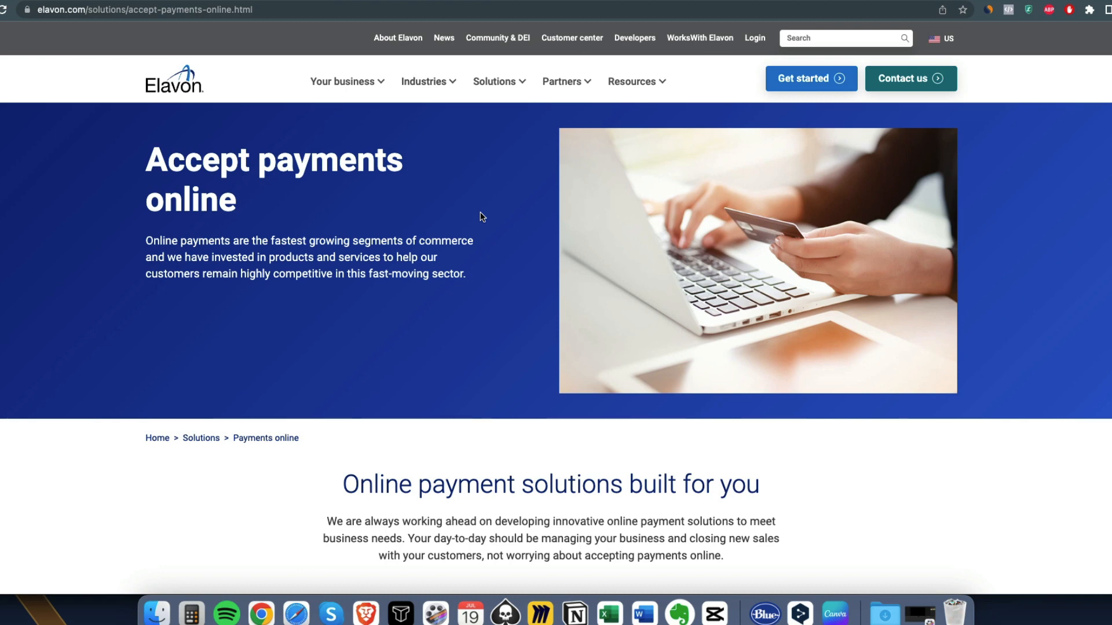
mouse_move(561, 82)
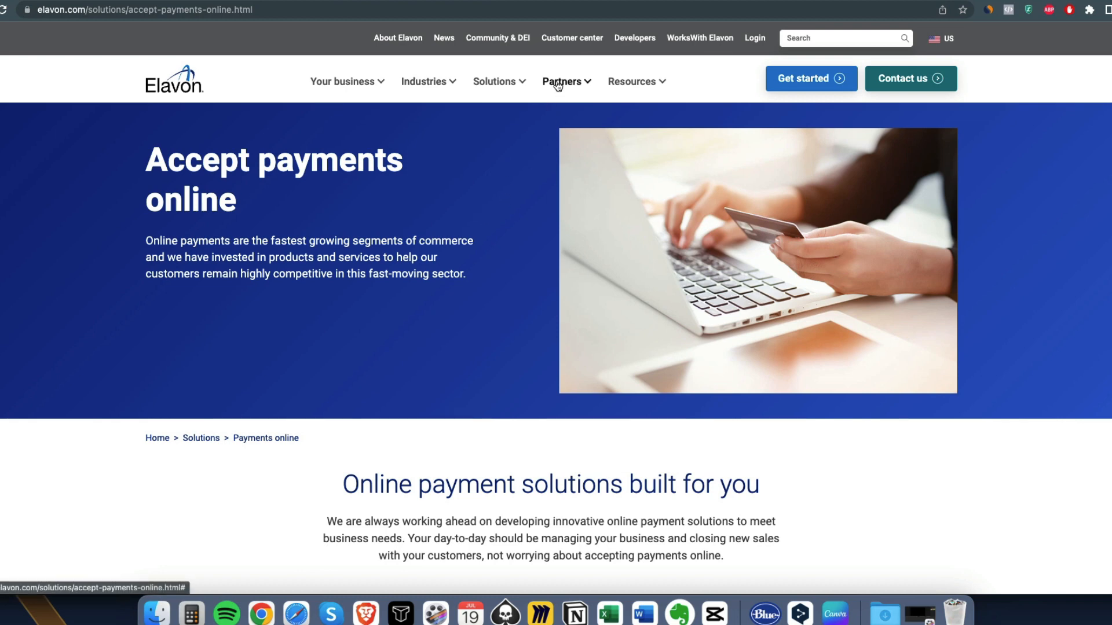
Open Industries > Explore All from Elavon's top navigation to show the industries overview
left_click(562, 81)
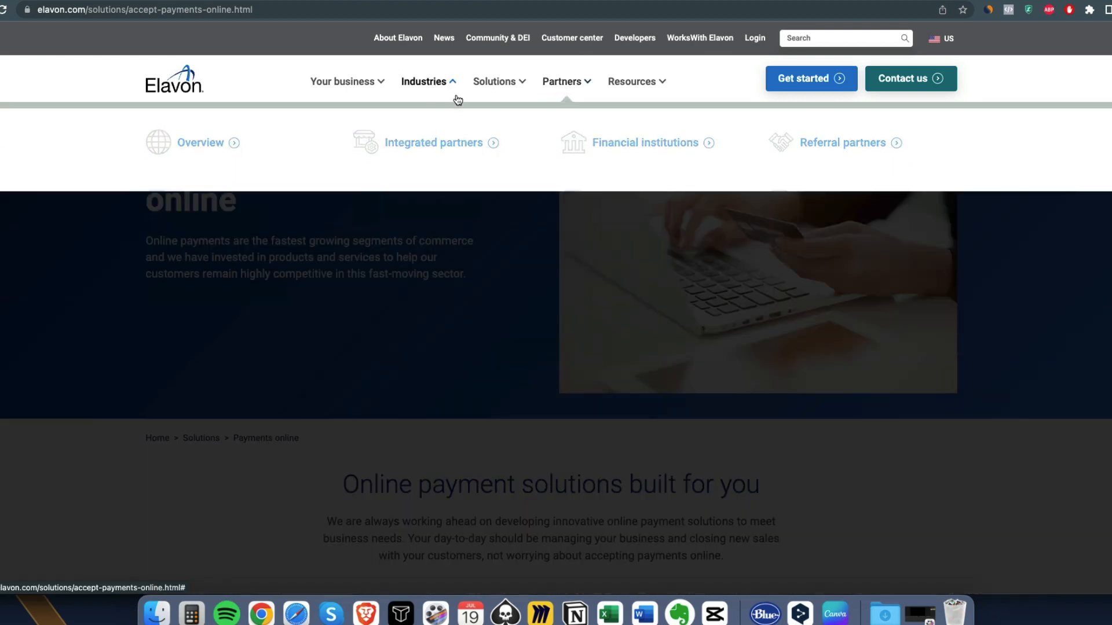
left_click(423, 81)
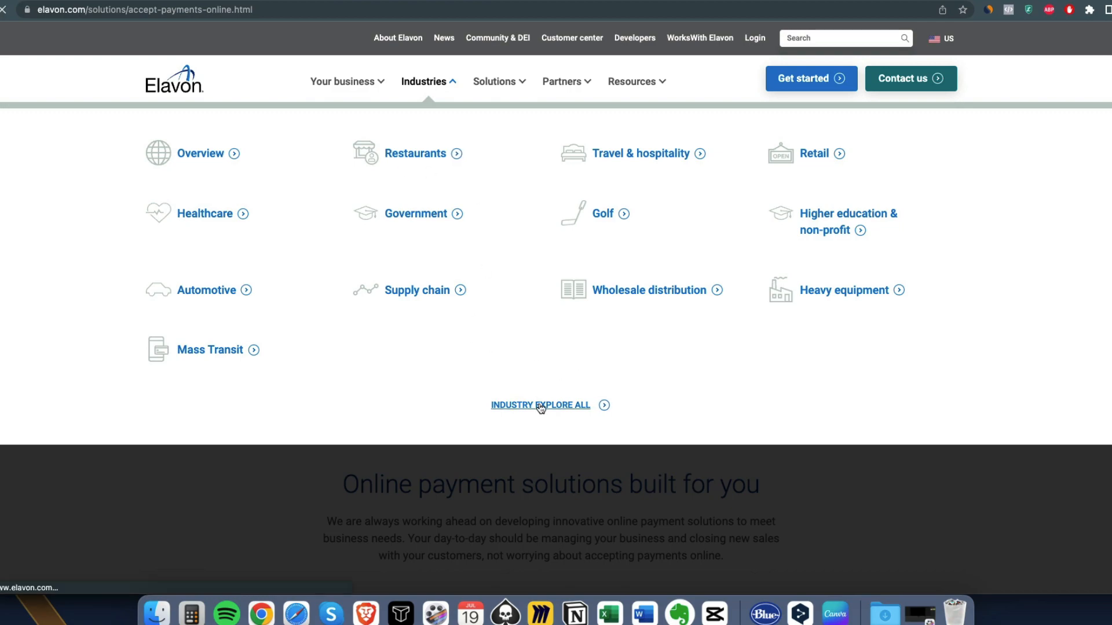
left_click(539, 405)
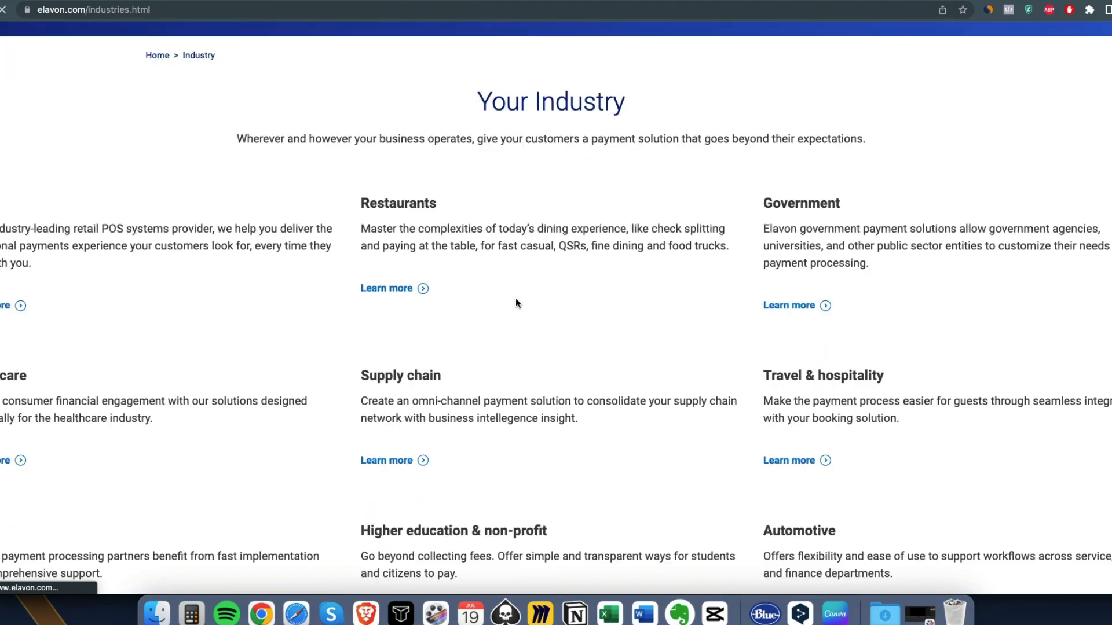
scroll("up", 3)
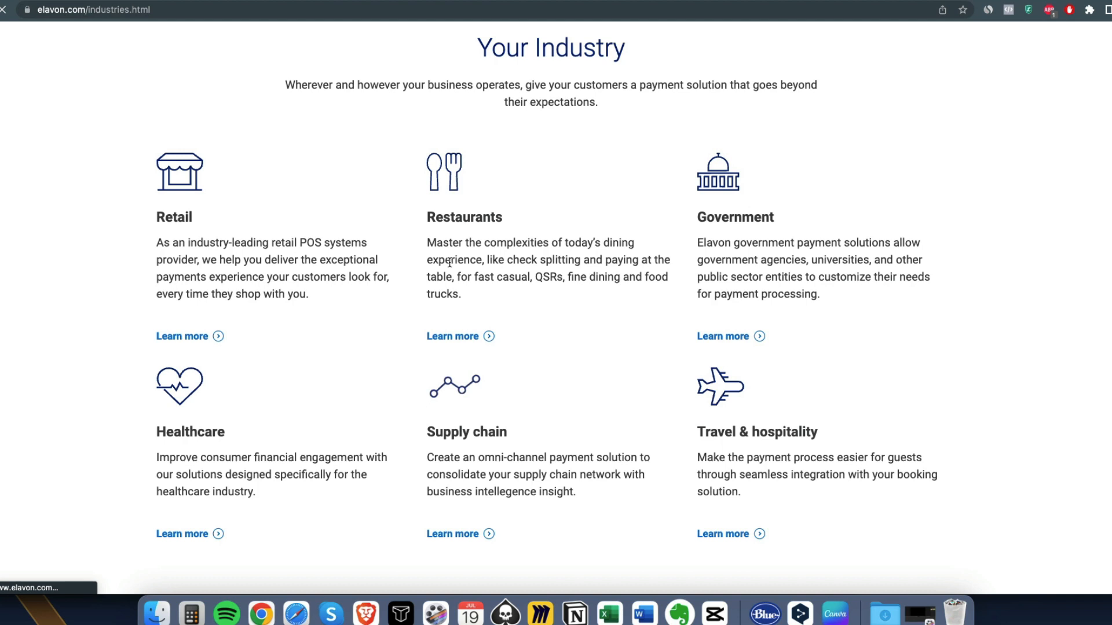
scroll("down", 3)
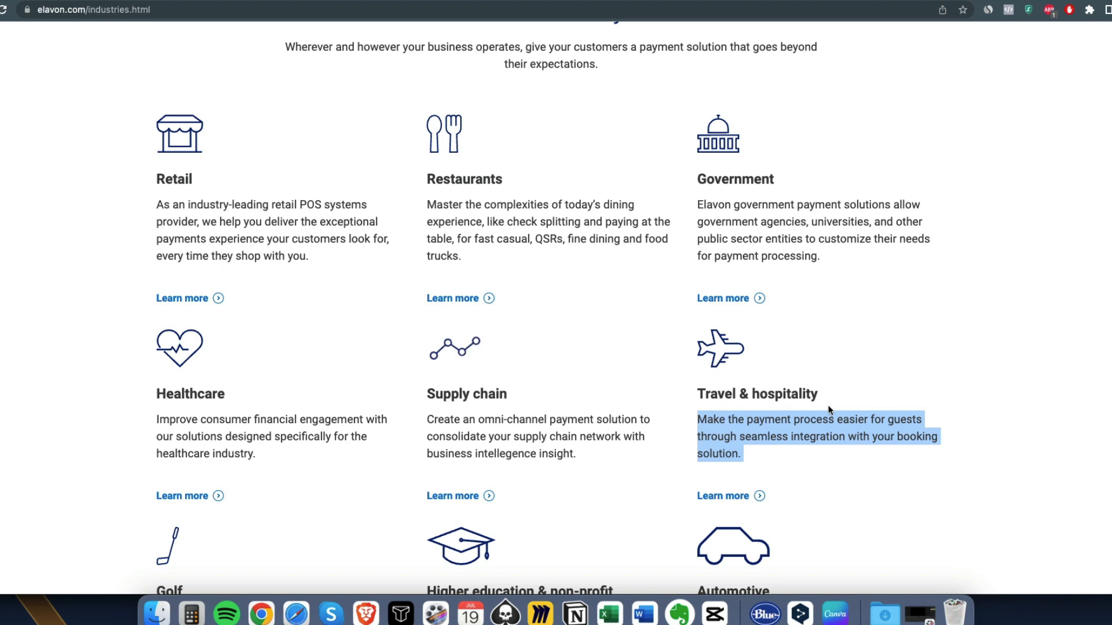
scroll("down", 3)
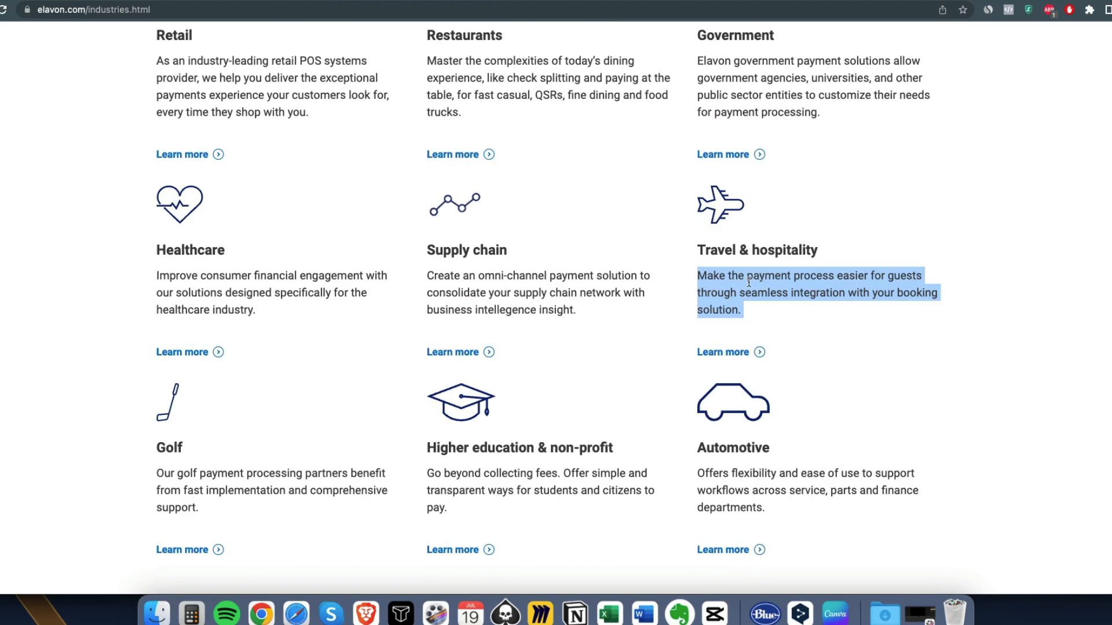
scroll("down", 3)
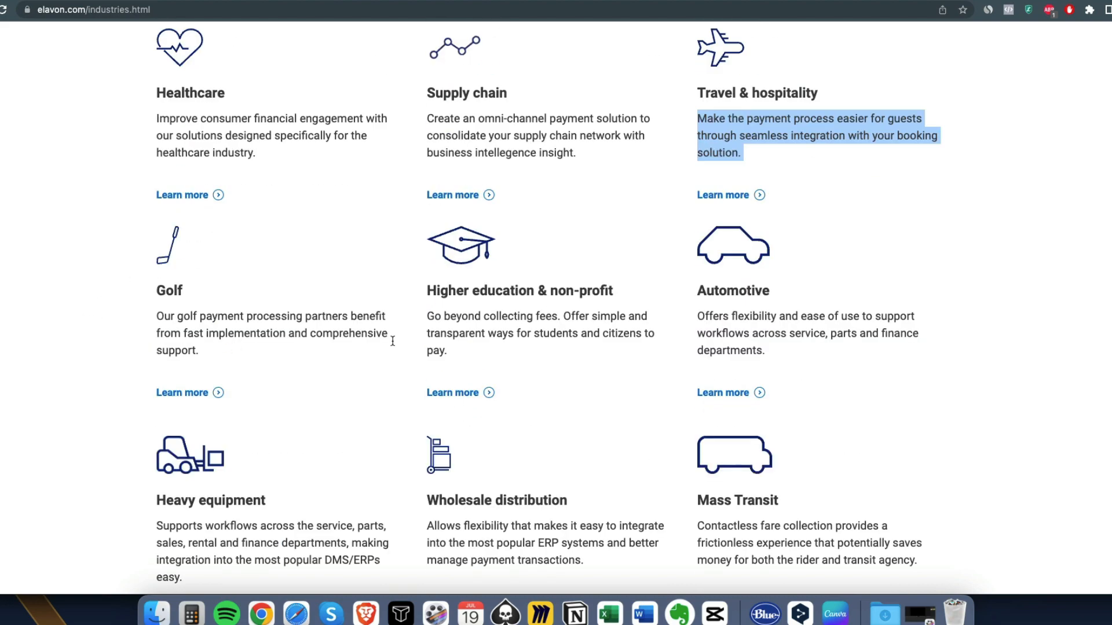
scroll("down", 3)
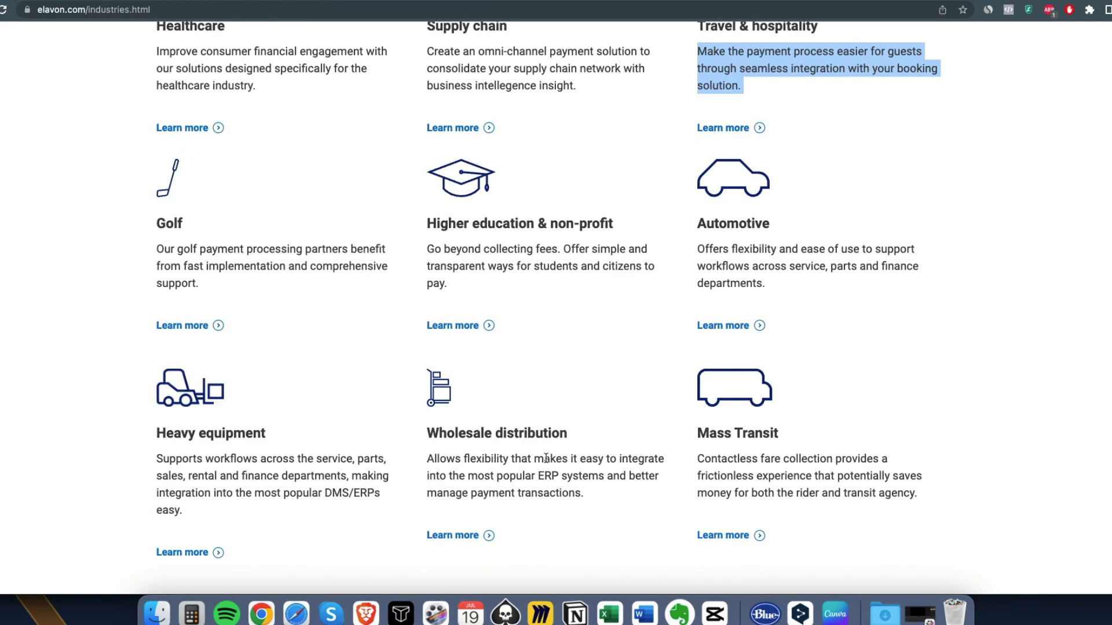
scroll("up", 3)
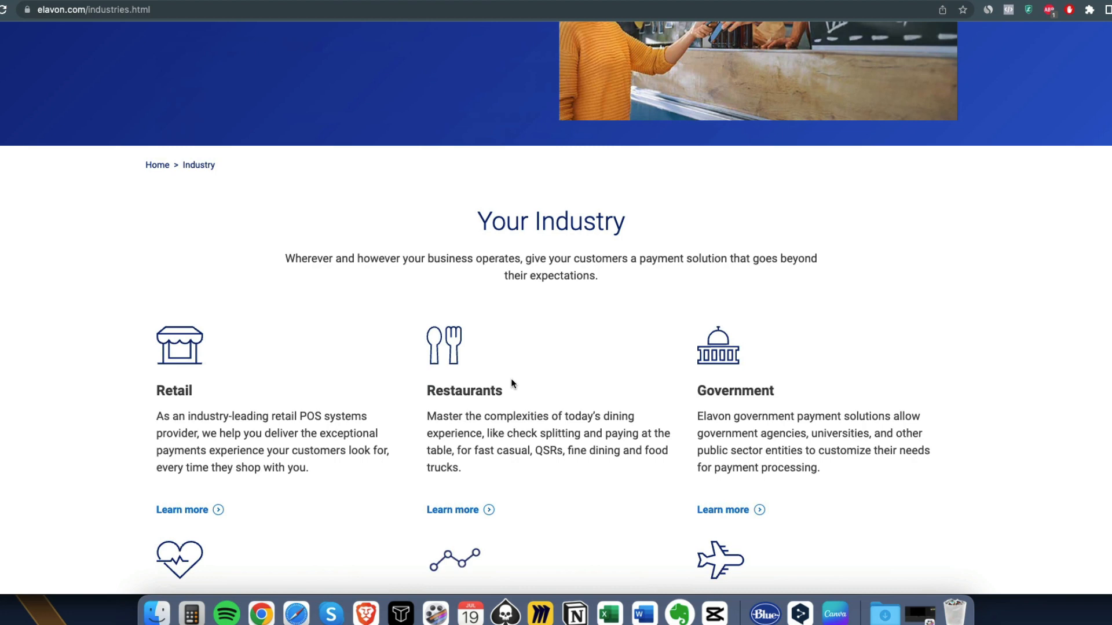
scroll("up", 3)
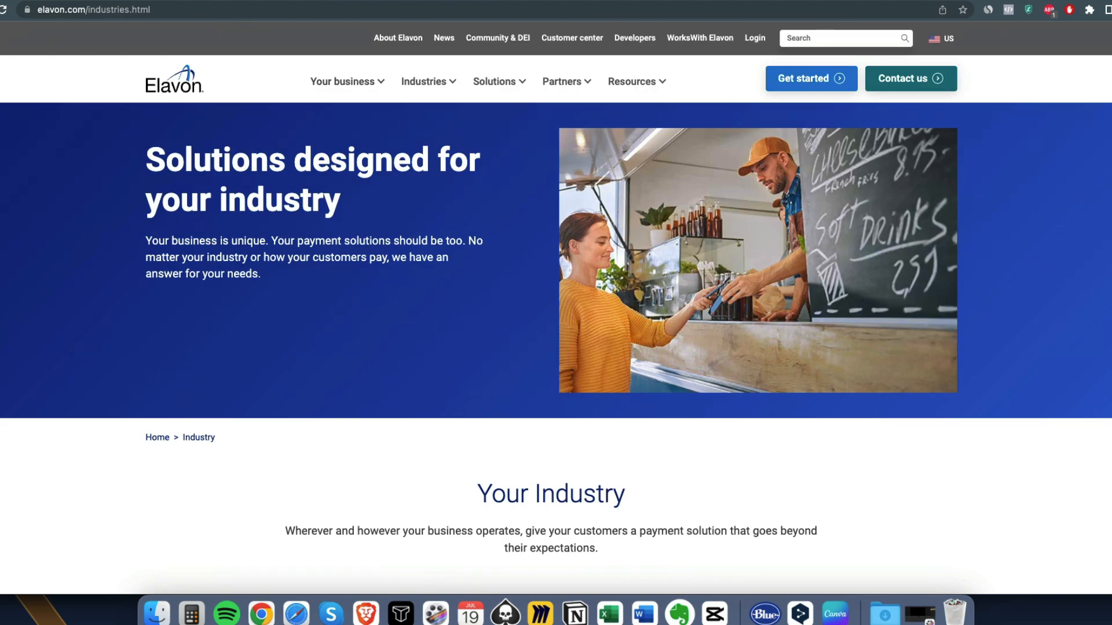
mouse_move(600, 247)
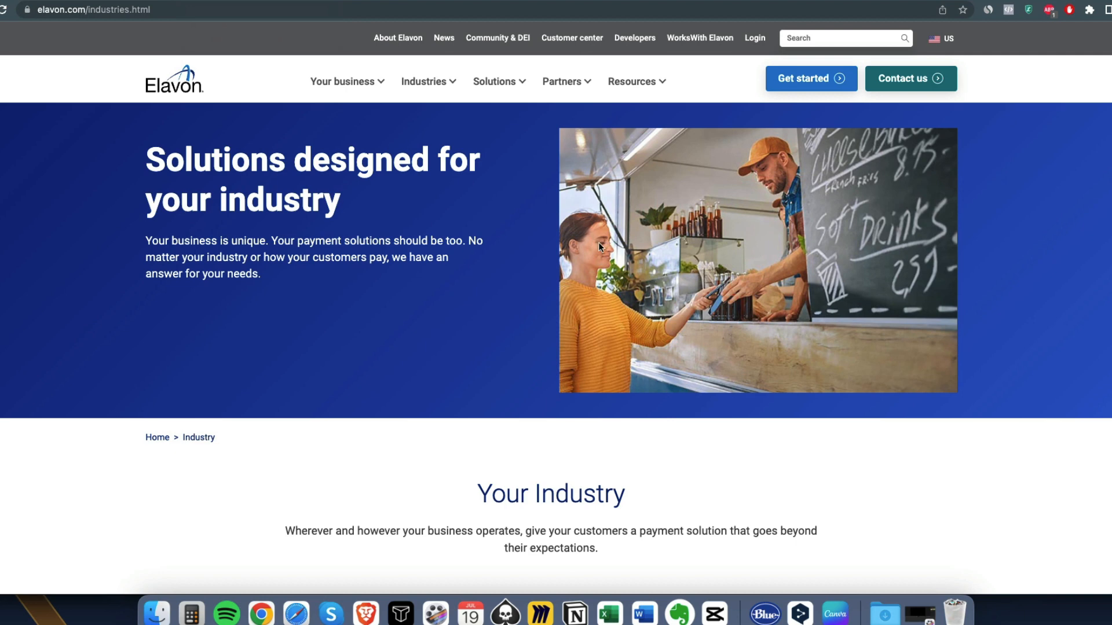
mouse_move(516, 294)
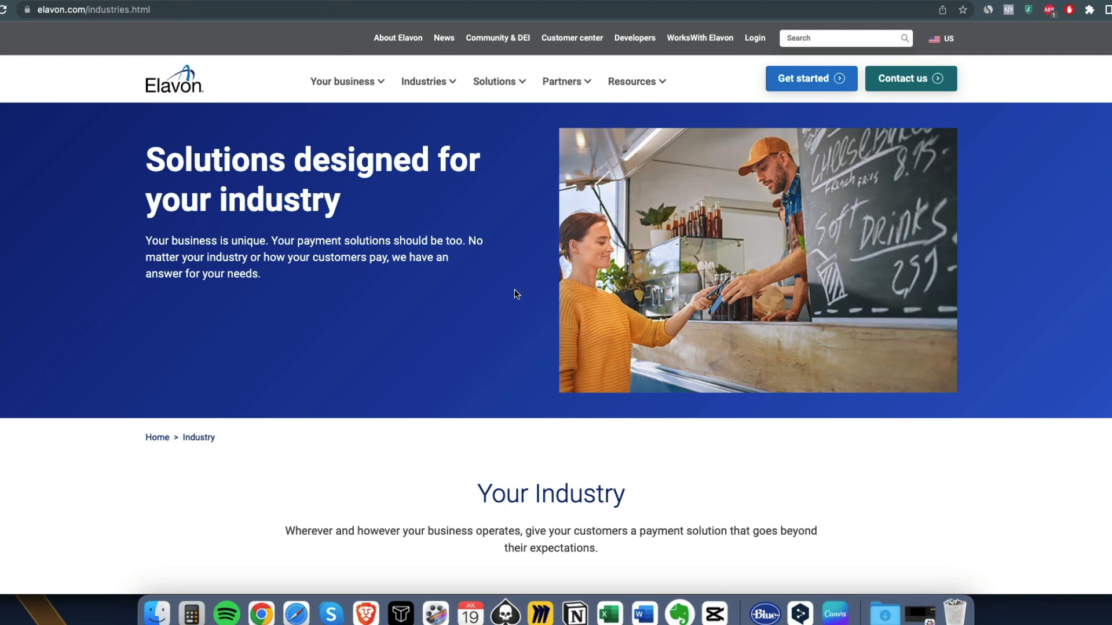
mouse_move(537, 274)
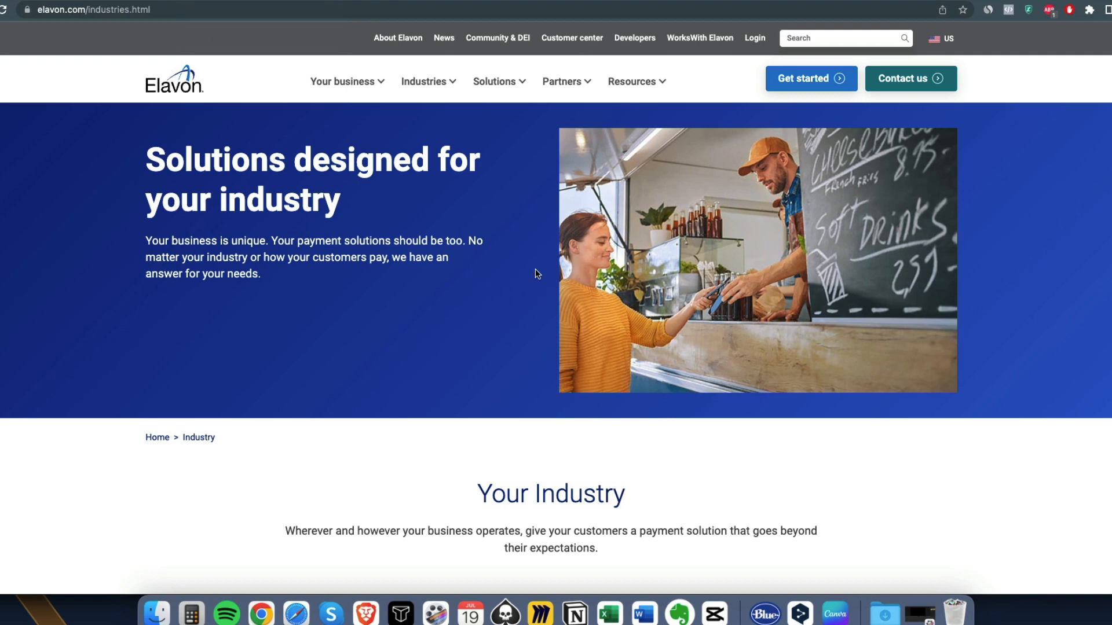
mouse_move(593, 252)
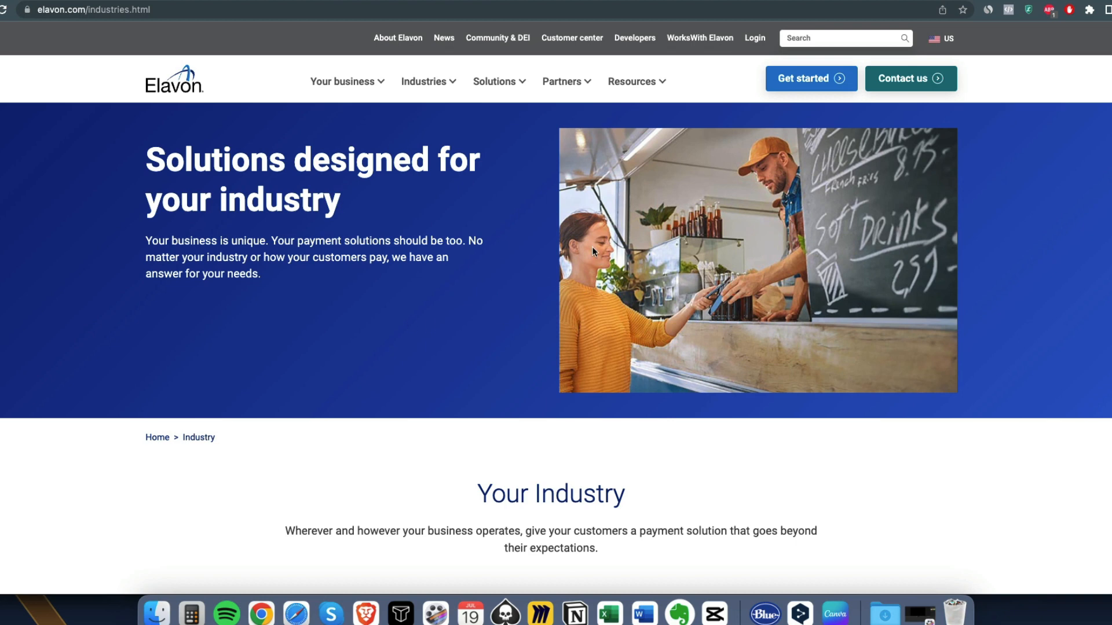
mouse_move(472, 296)
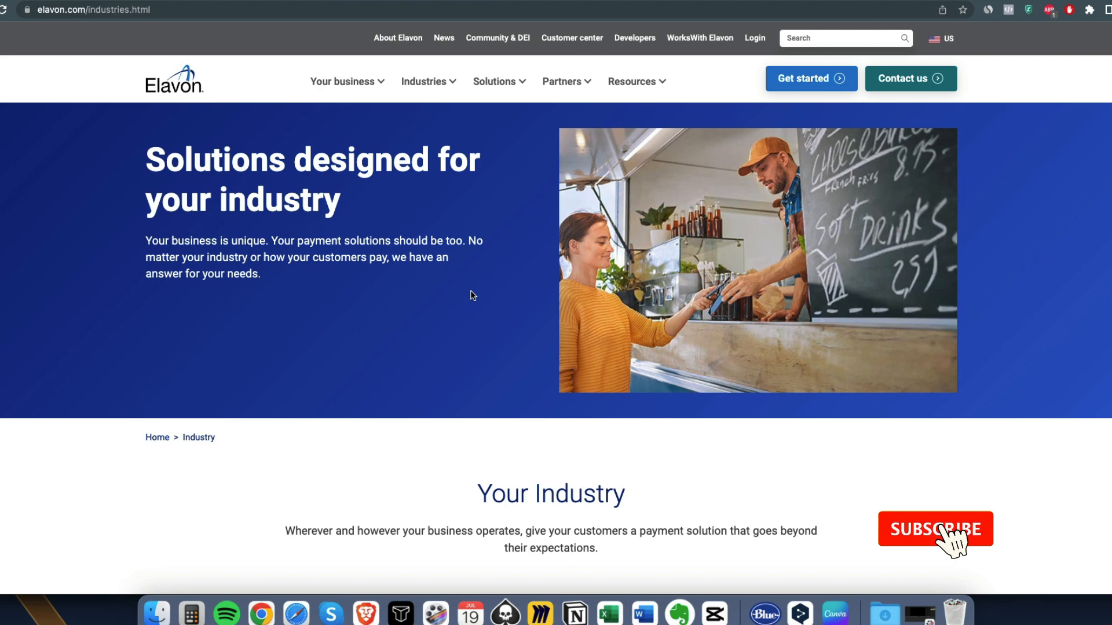
left_click(935, 529)
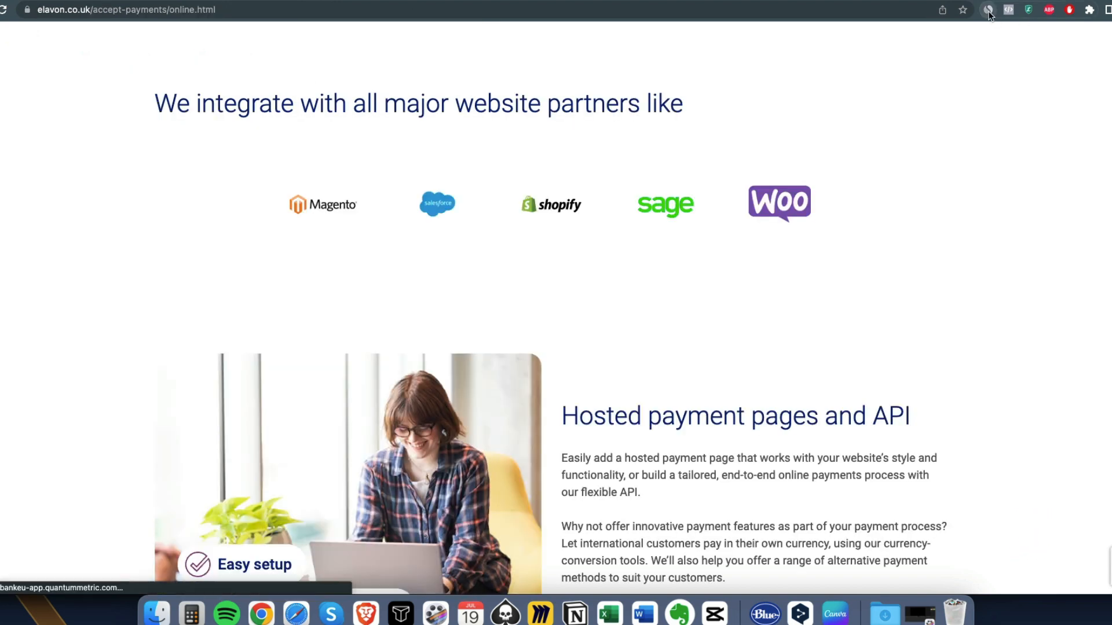
left_click(988, 9)
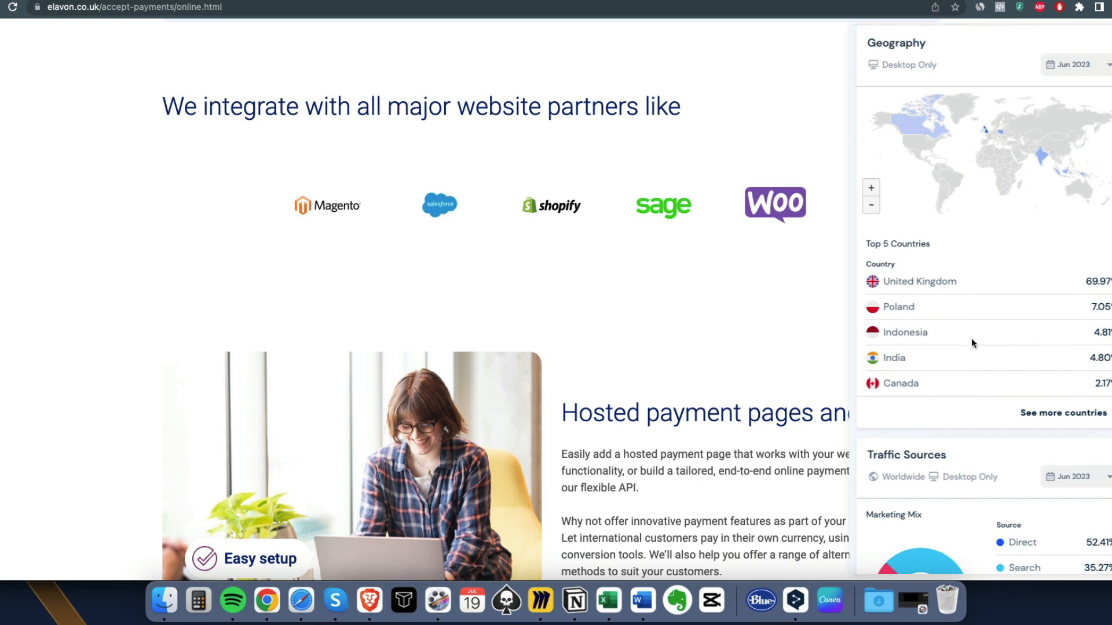
mouse_move(885, 354)
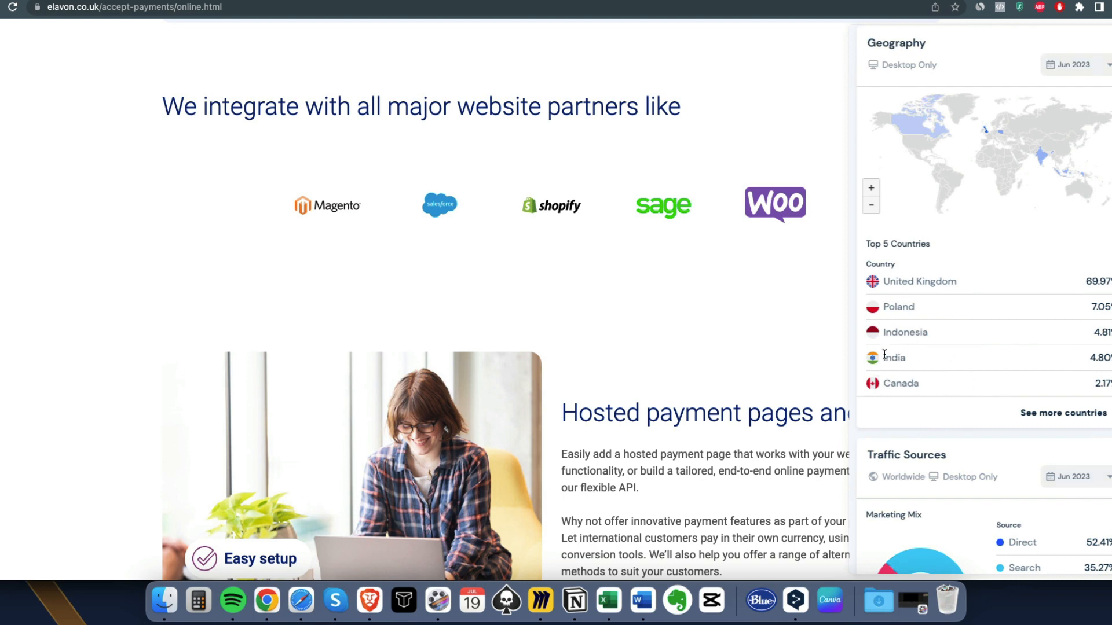
mouse_move(730, 411)
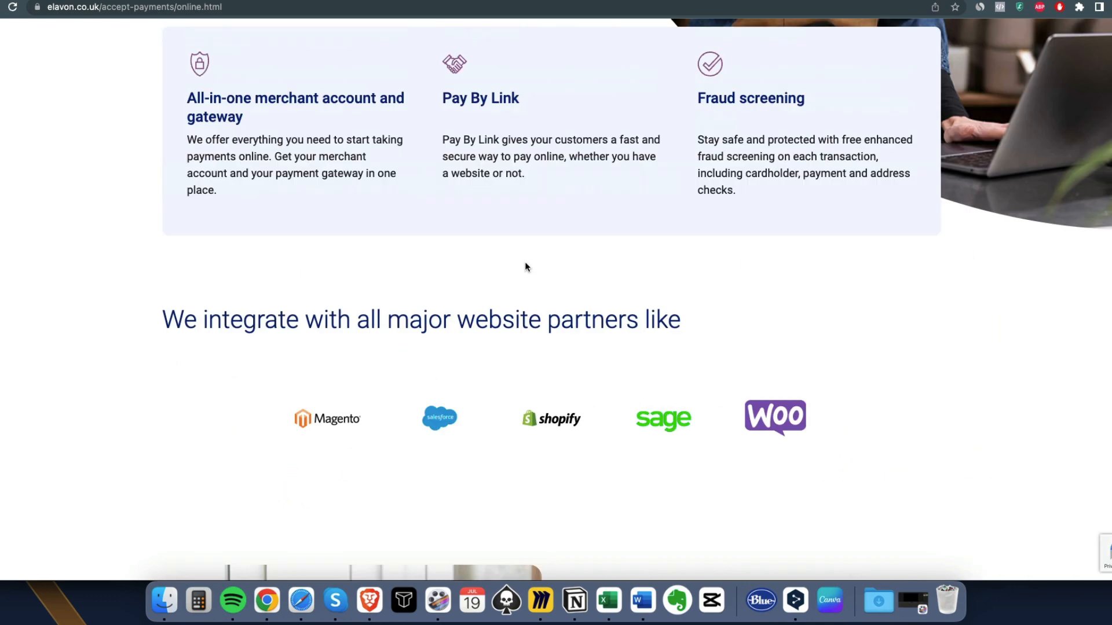
scroll("up", 3)
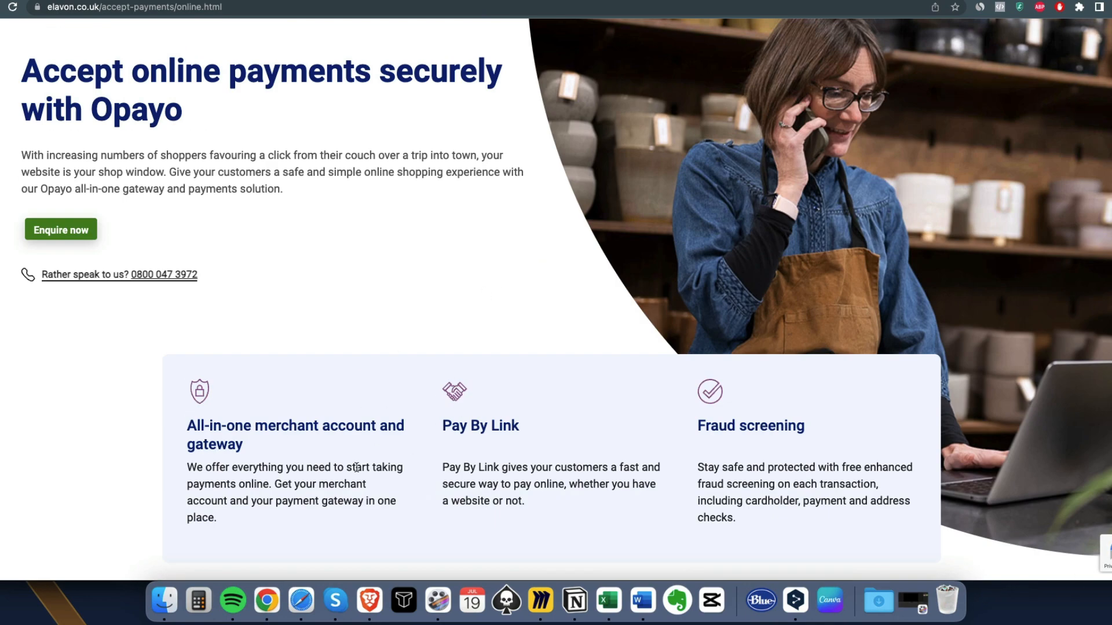
mouse_move(452, 420)
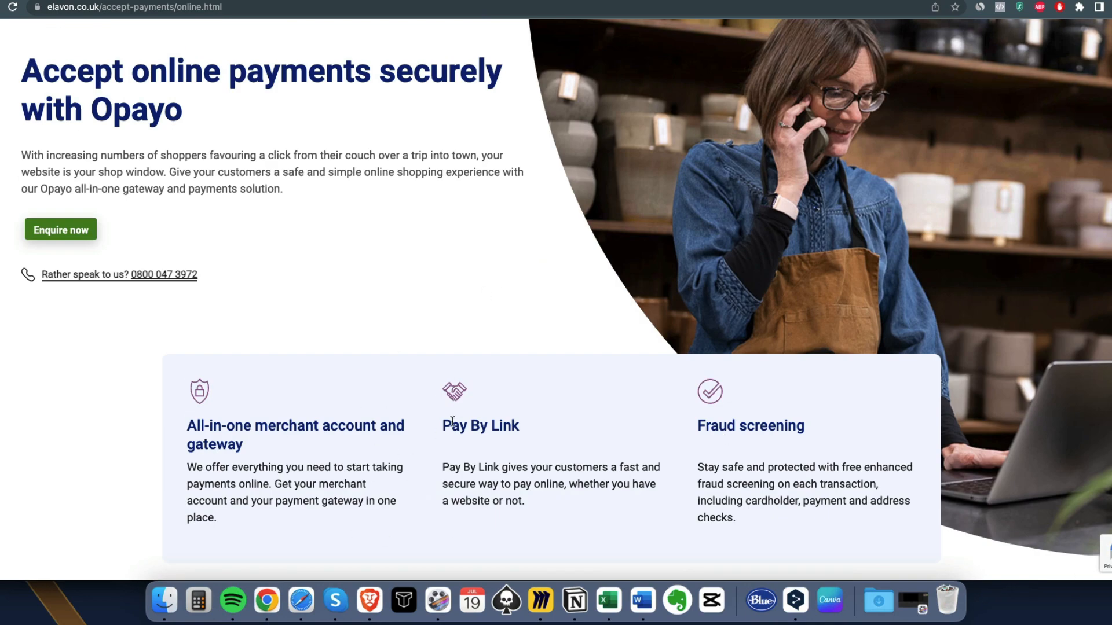
mouse_move(506, 497)
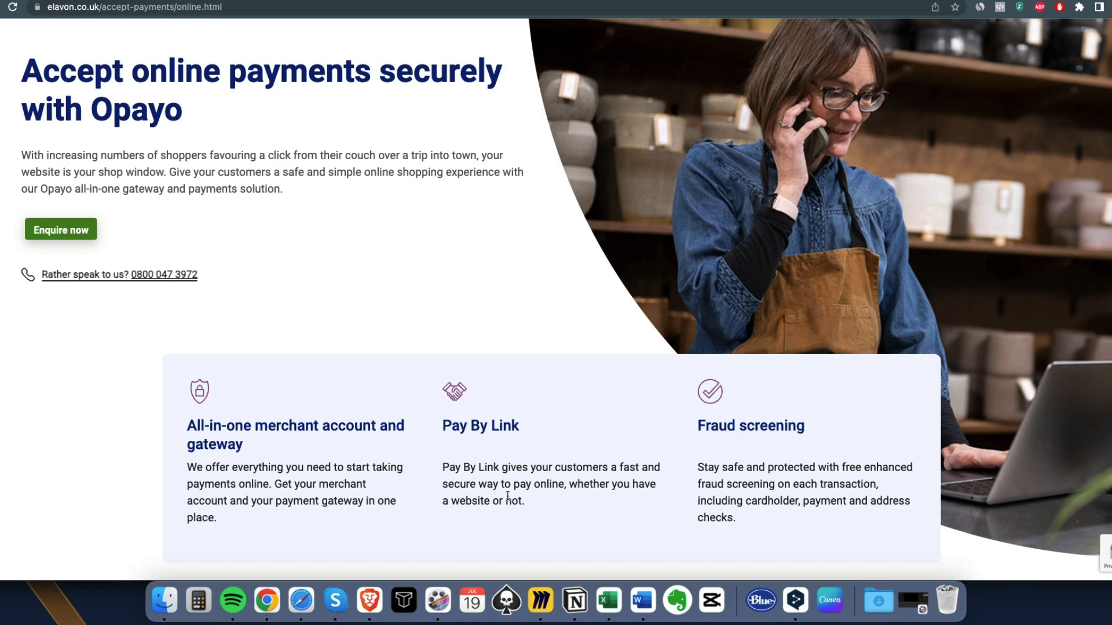
scroll("up", 3)
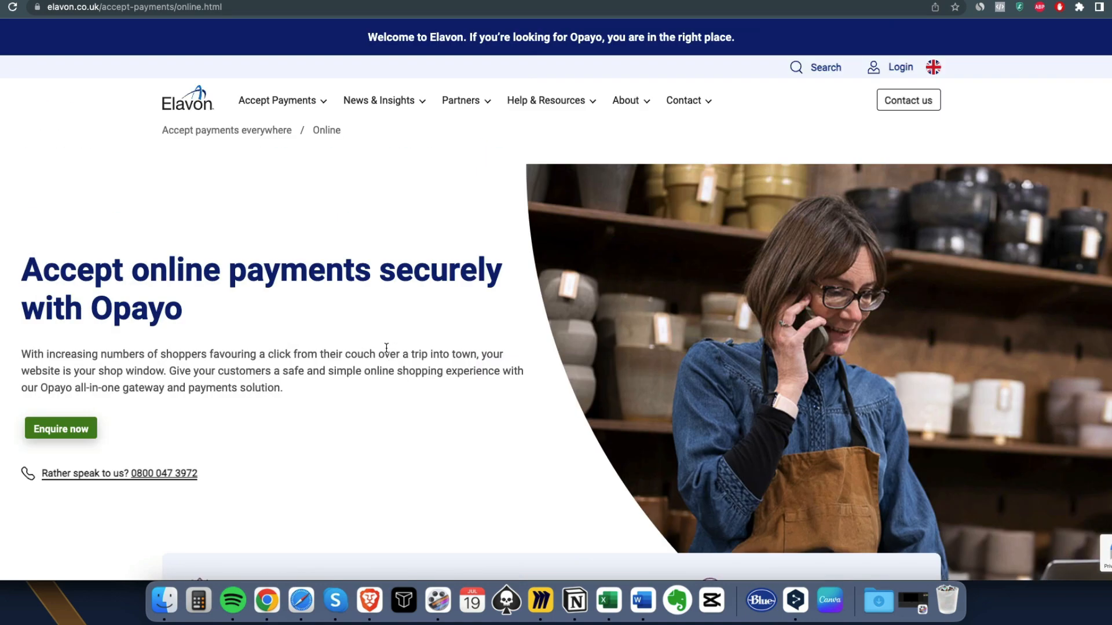
mouse_move(474, 367)
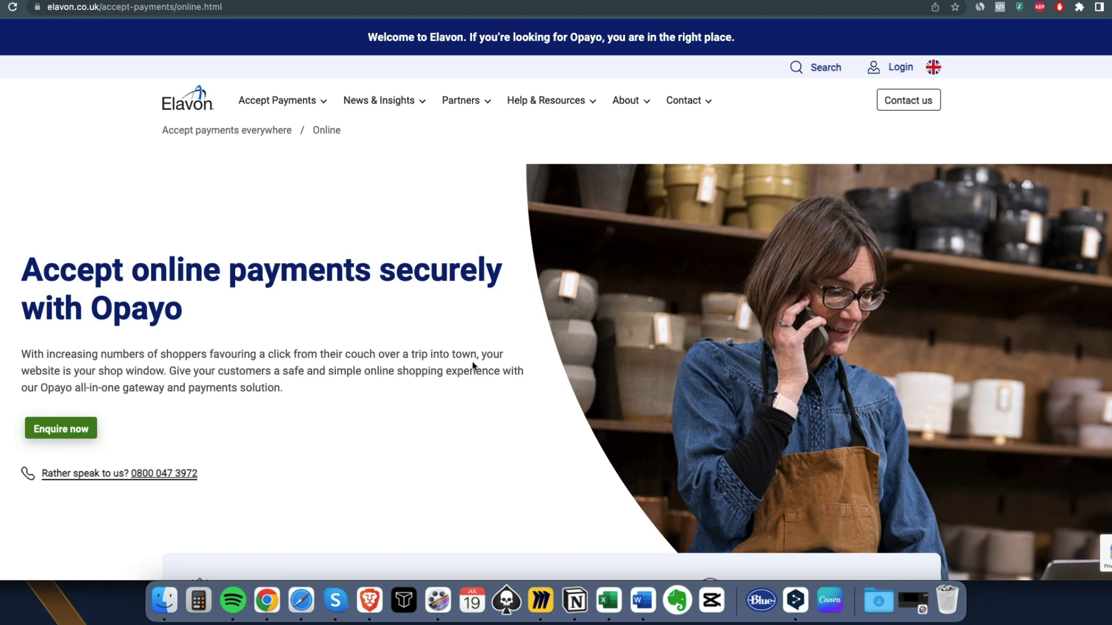
mouse_move(470, 251)
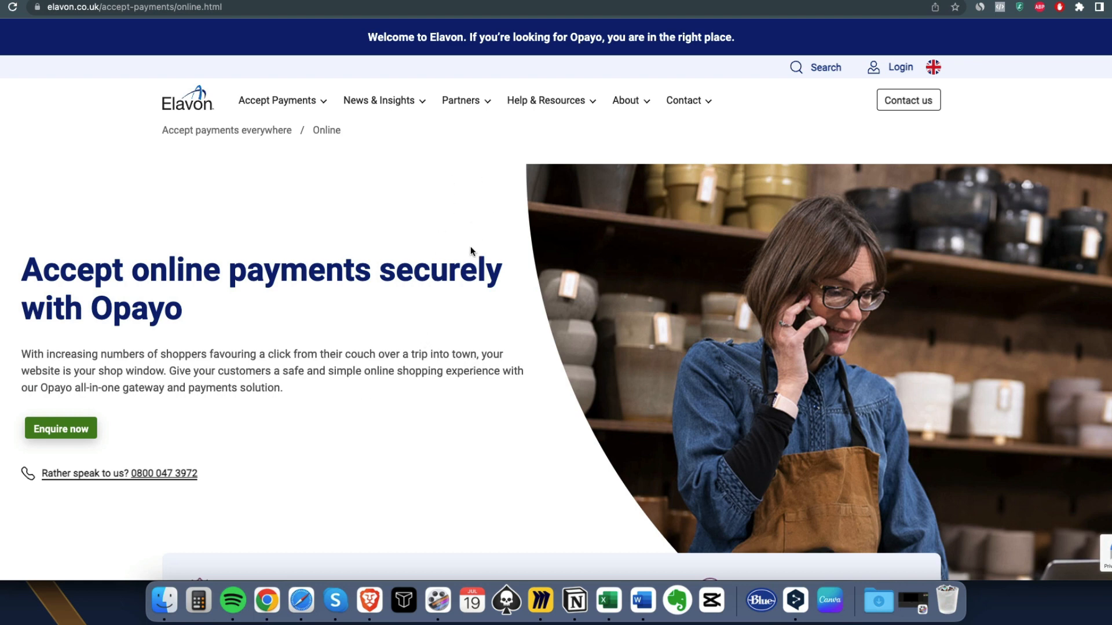
mouse_move(514, 63)
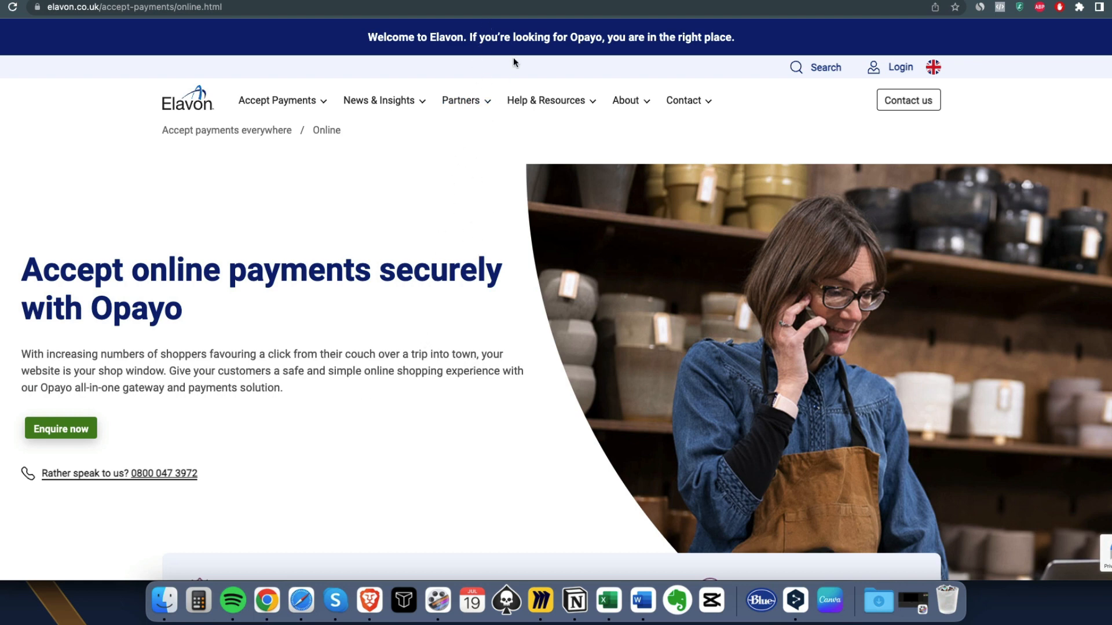
mouse_move(435, 166)
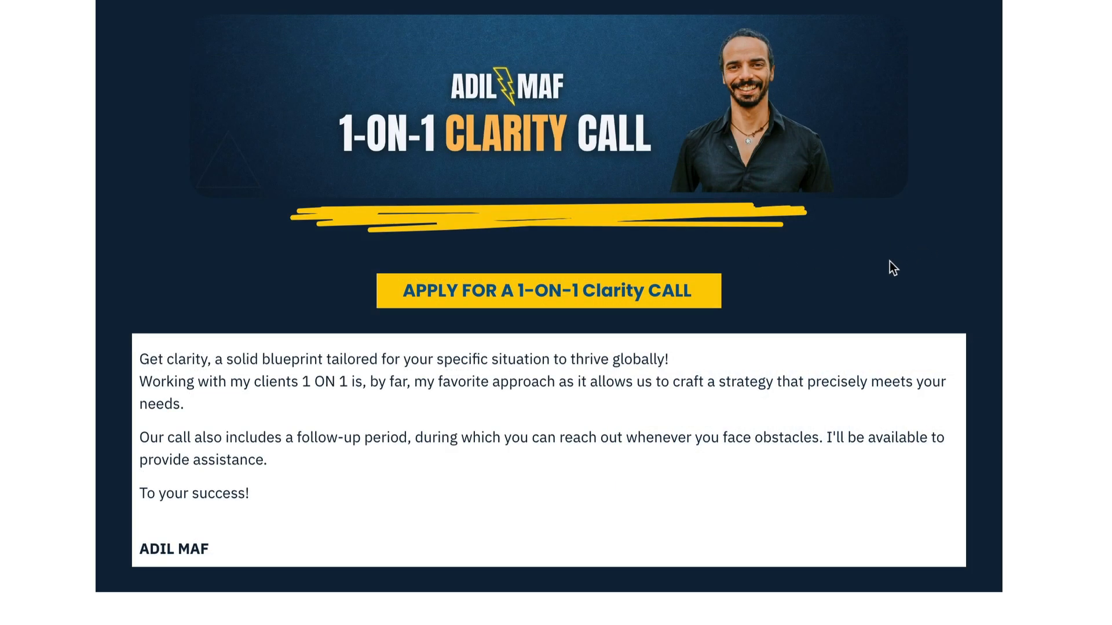
Scroll down the 1-on-1 Clarity Call page to the Clarity Call and Global Scaler offers
scroll("down", 3)
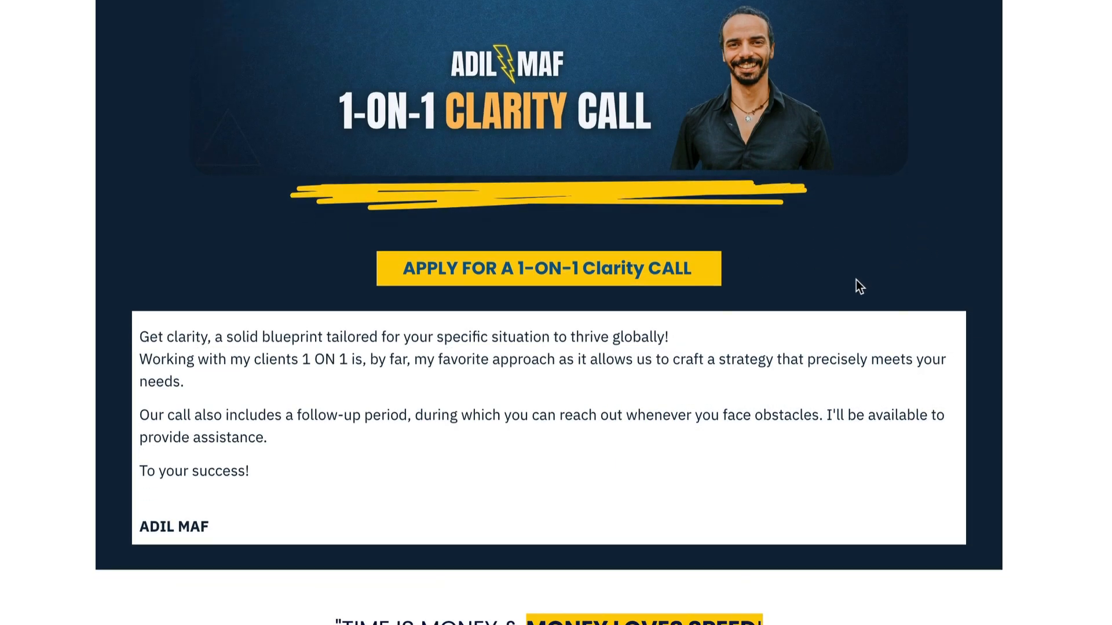
scroll("down", 3)
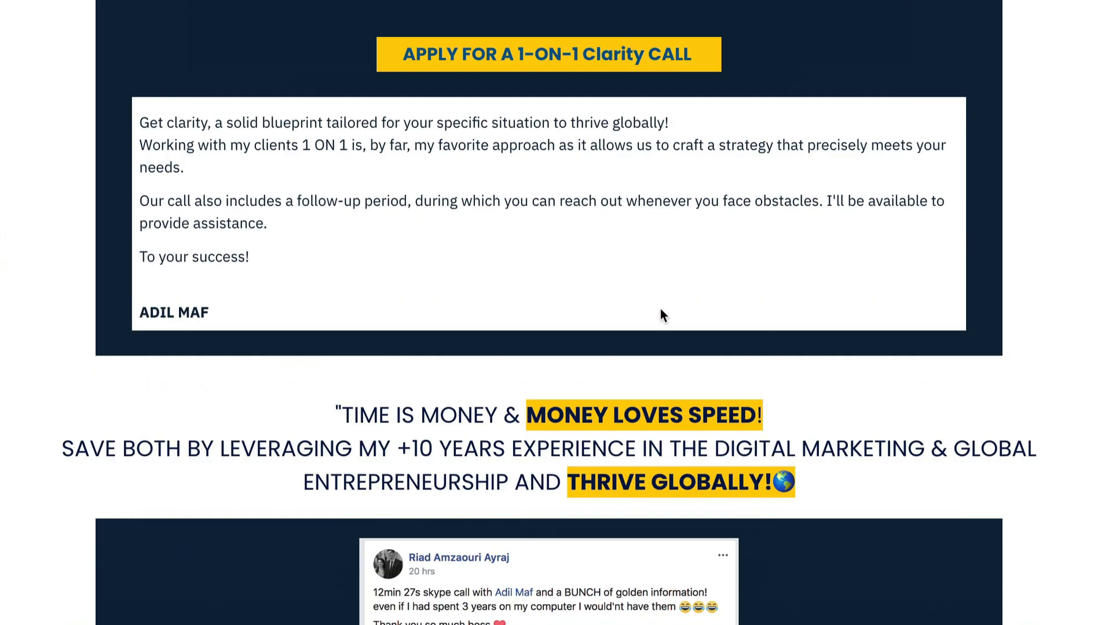
scroll("down", 3)
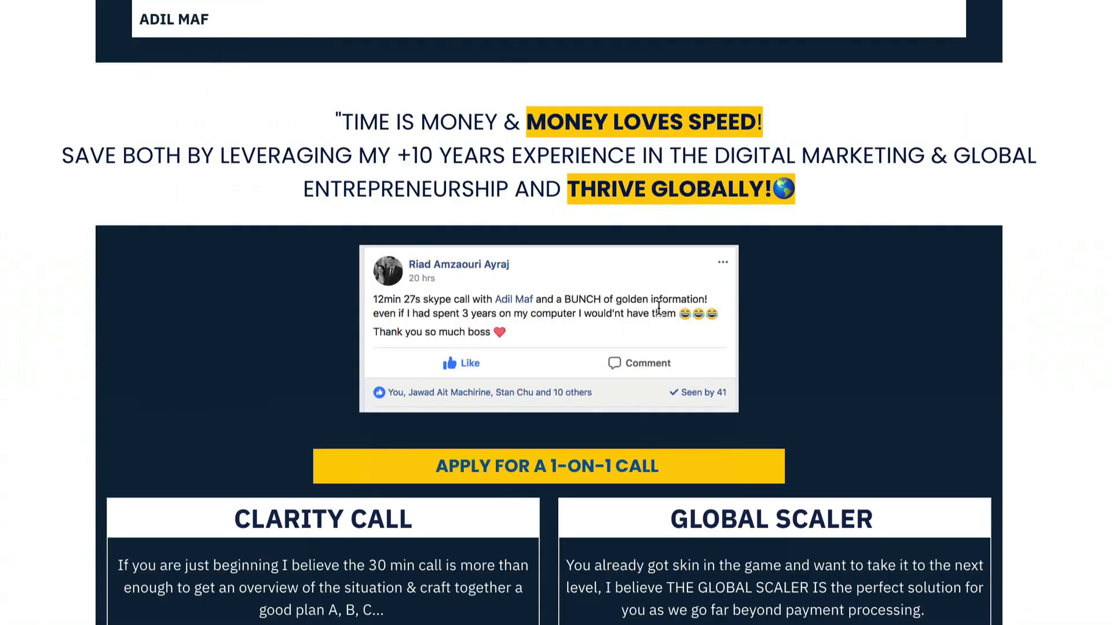
scroll("down", 3)
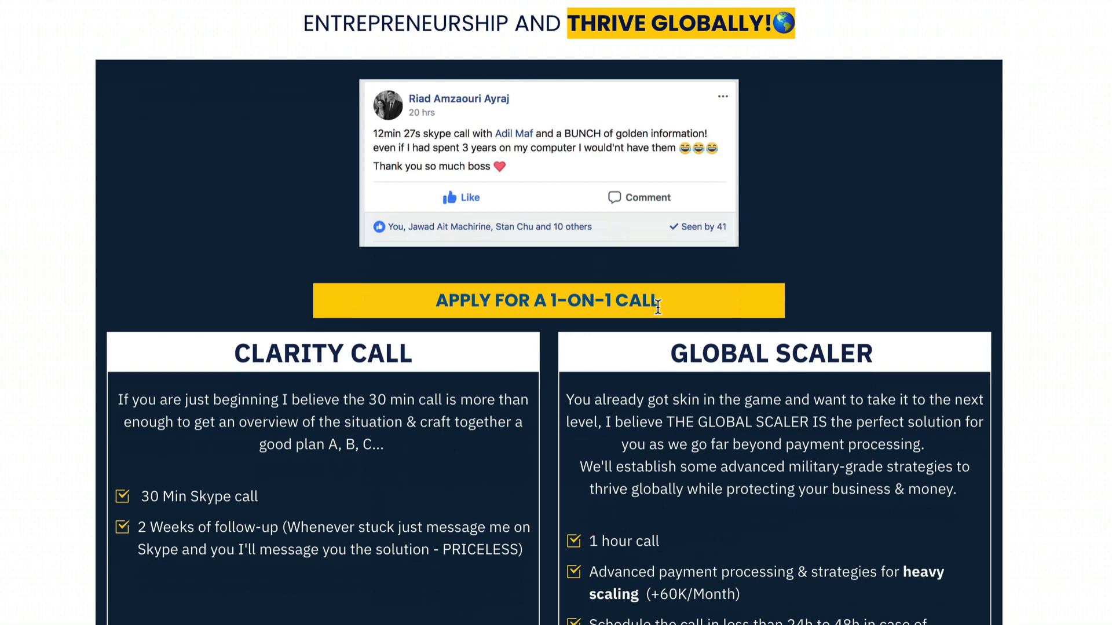
scroll("down", 3)
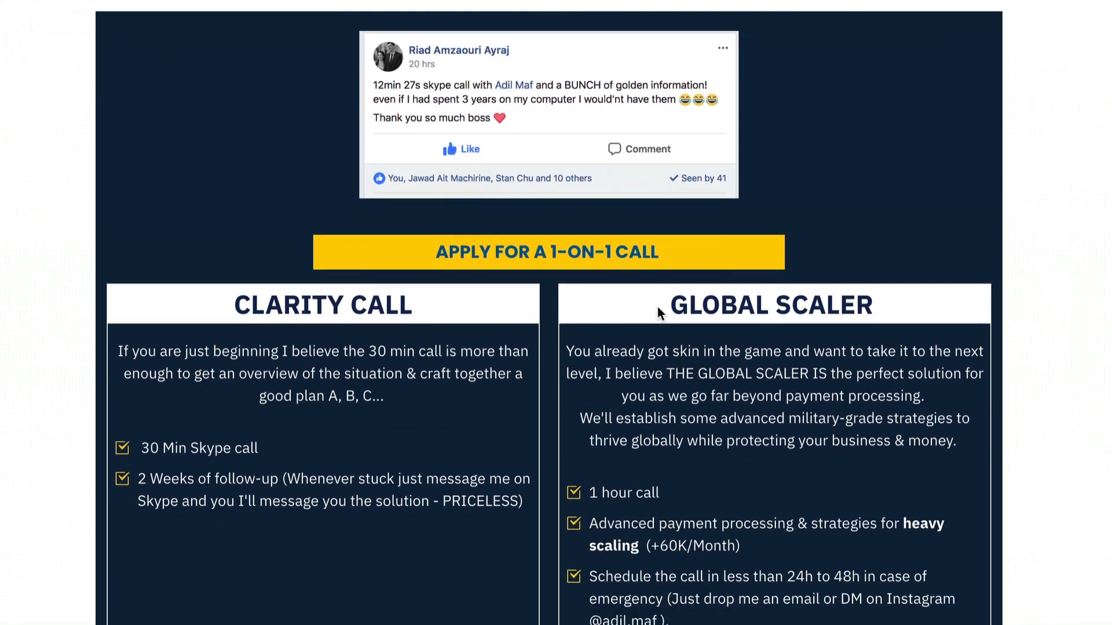
scroll("down", 3)
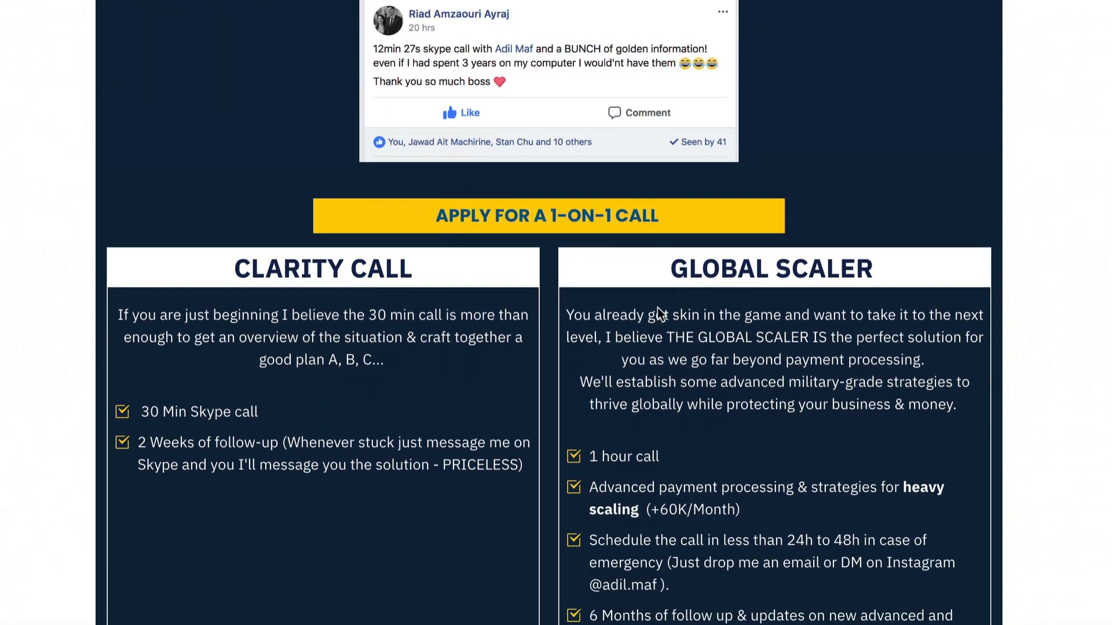
scroll("down", 3)
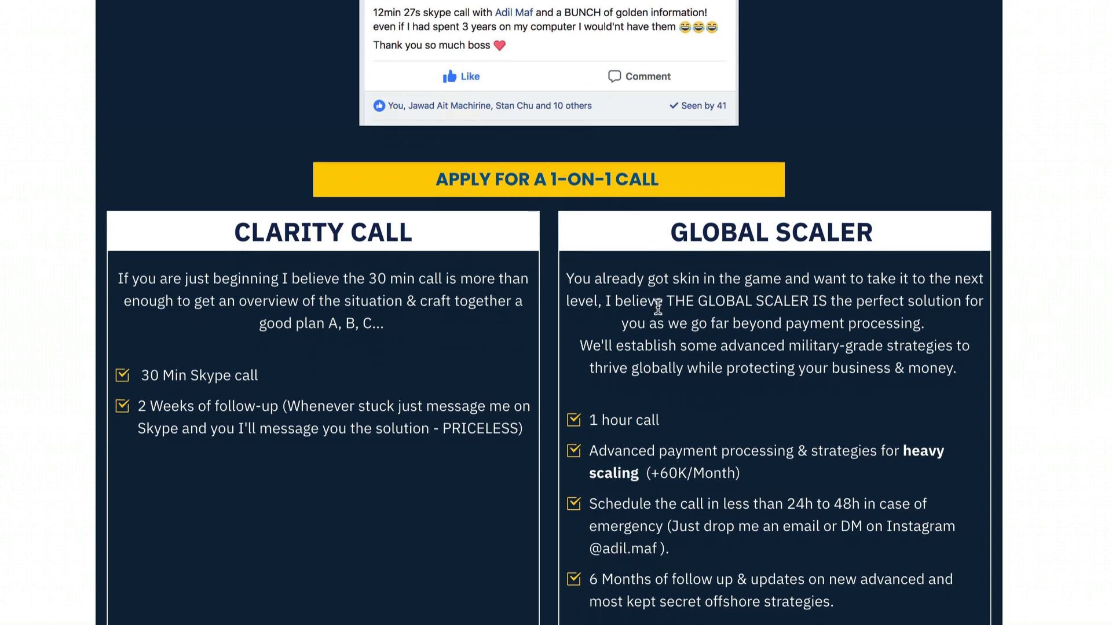
scroll("down", 3)
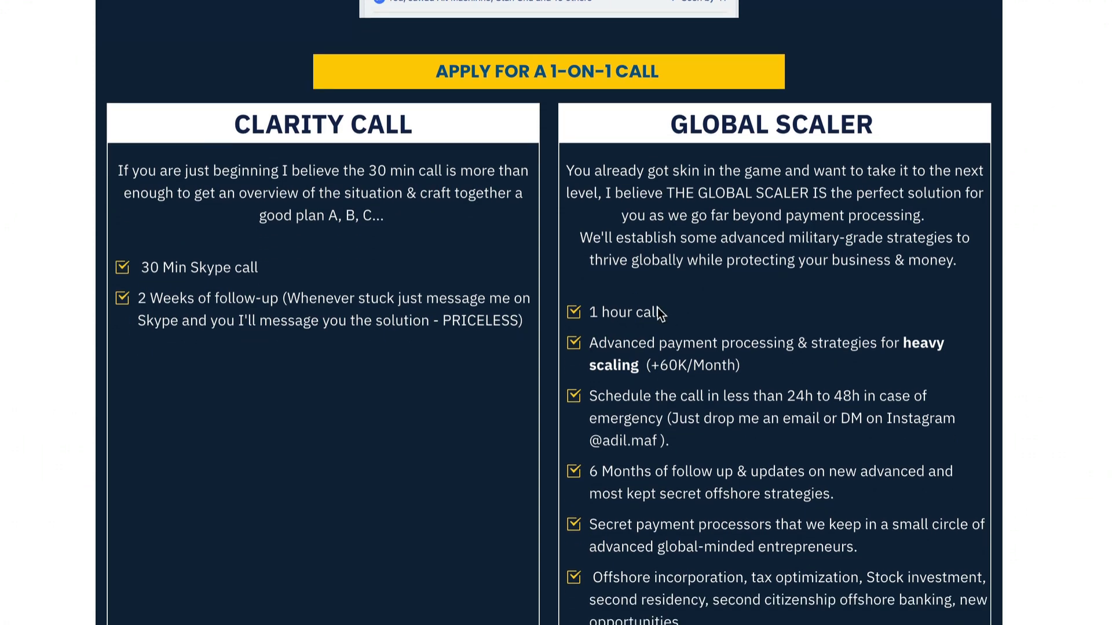
mouse_move(655, 310)
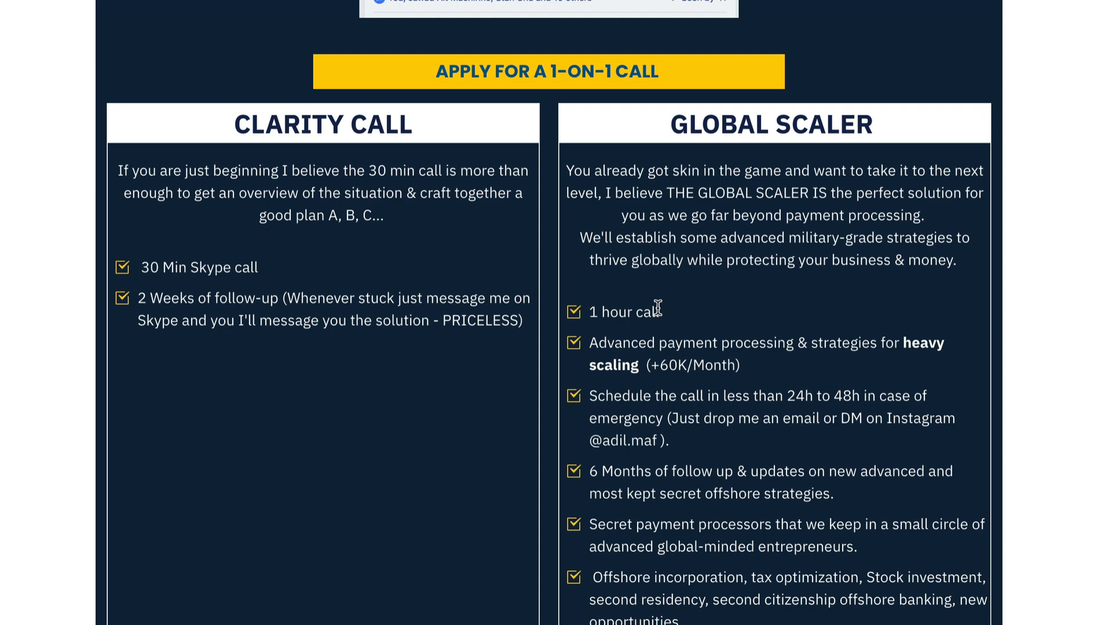
mouse_move(615, 126)
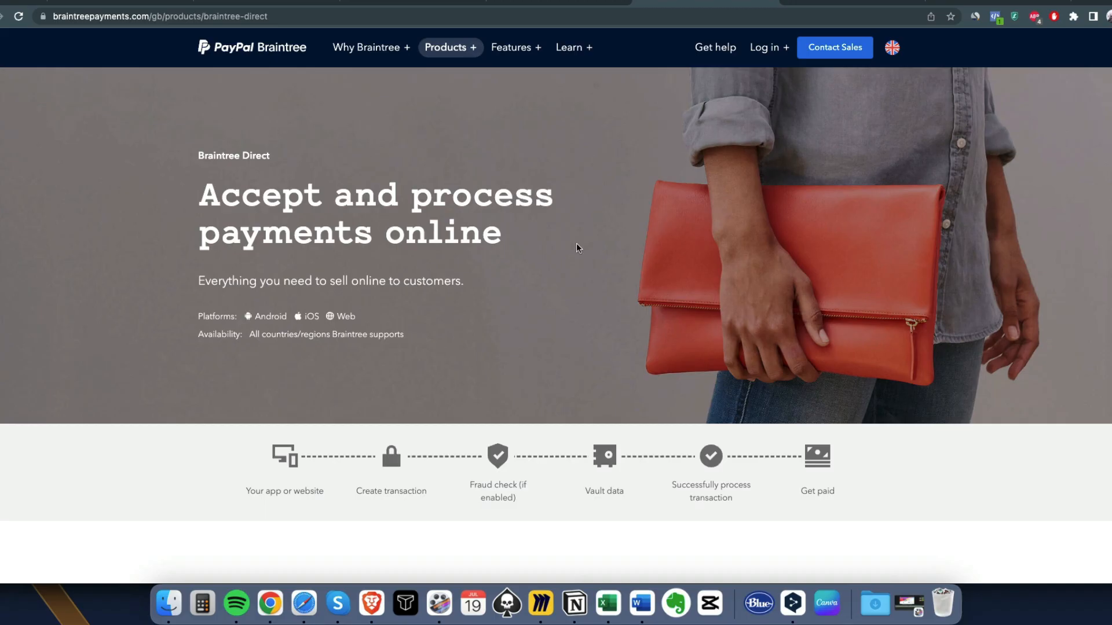
Scroll Braintree Direct's page past revenue stats and checkout to 'Drive revenue growth'
scroll("down", 3)
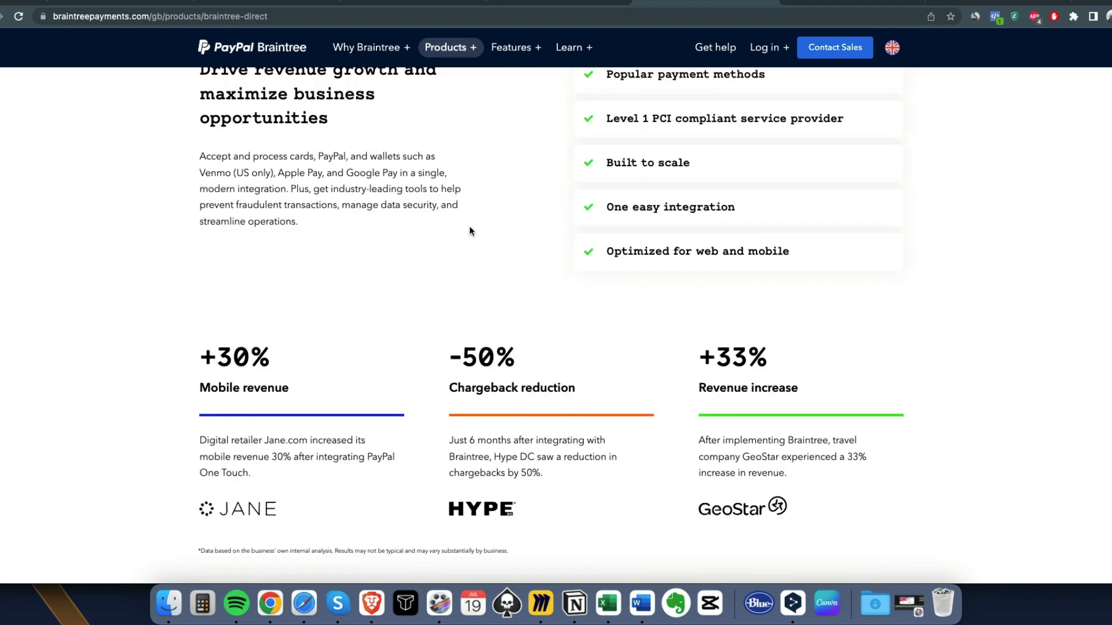
mouse_move(522, 325)
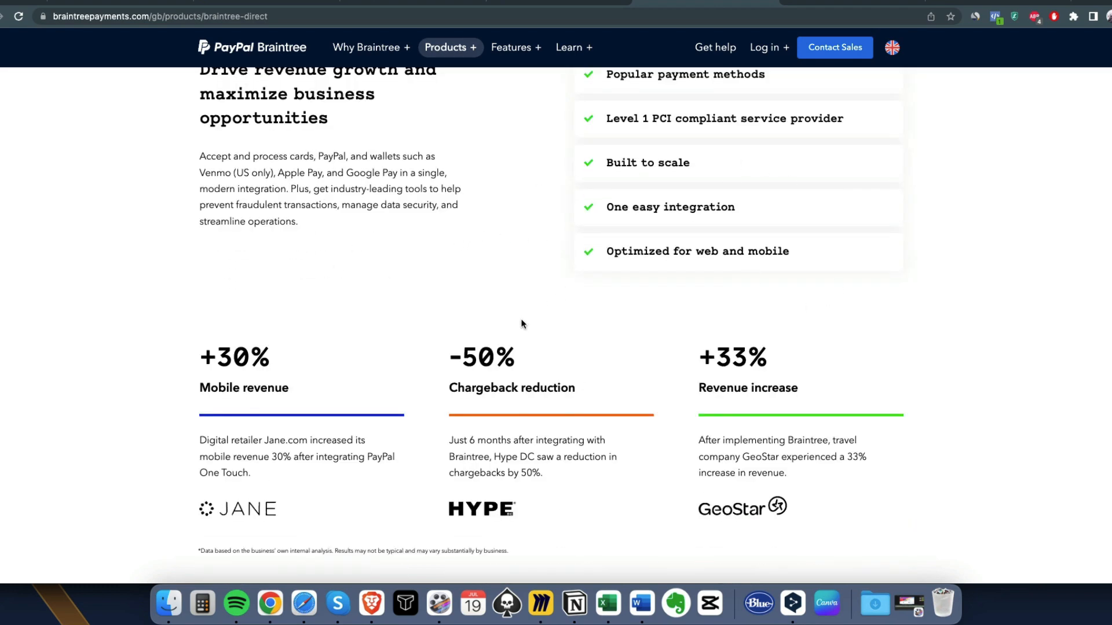
scroll("down", 3)
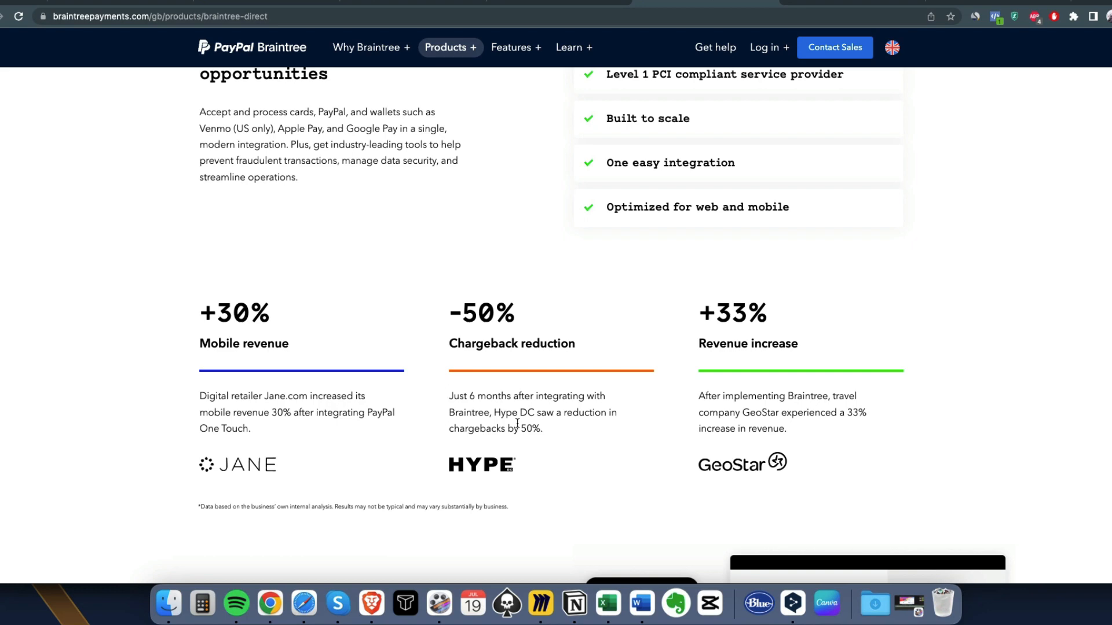
scroll("down", 3)
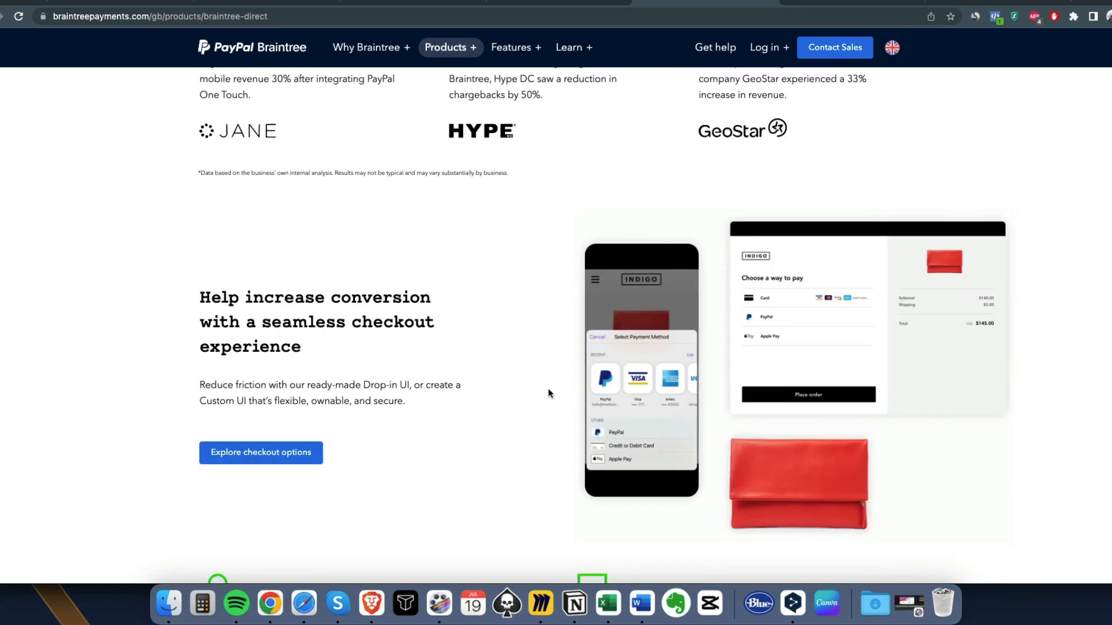
scroll("down", 3)
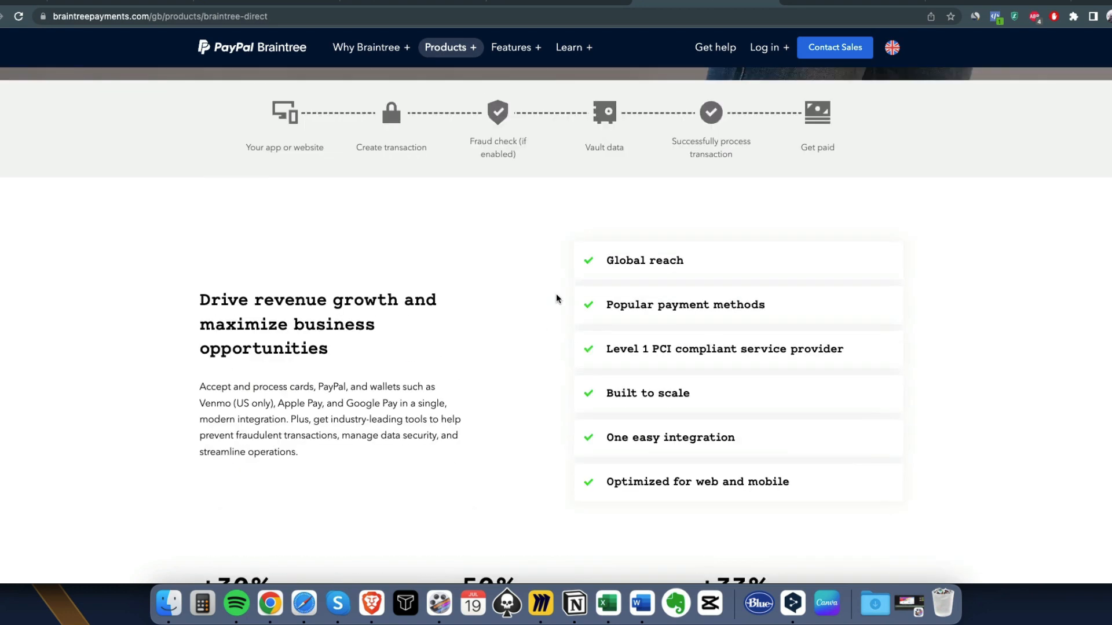
Open Braintree's 'Where is Your Business Located?' page and scroll its country list
left_click(891, 48)
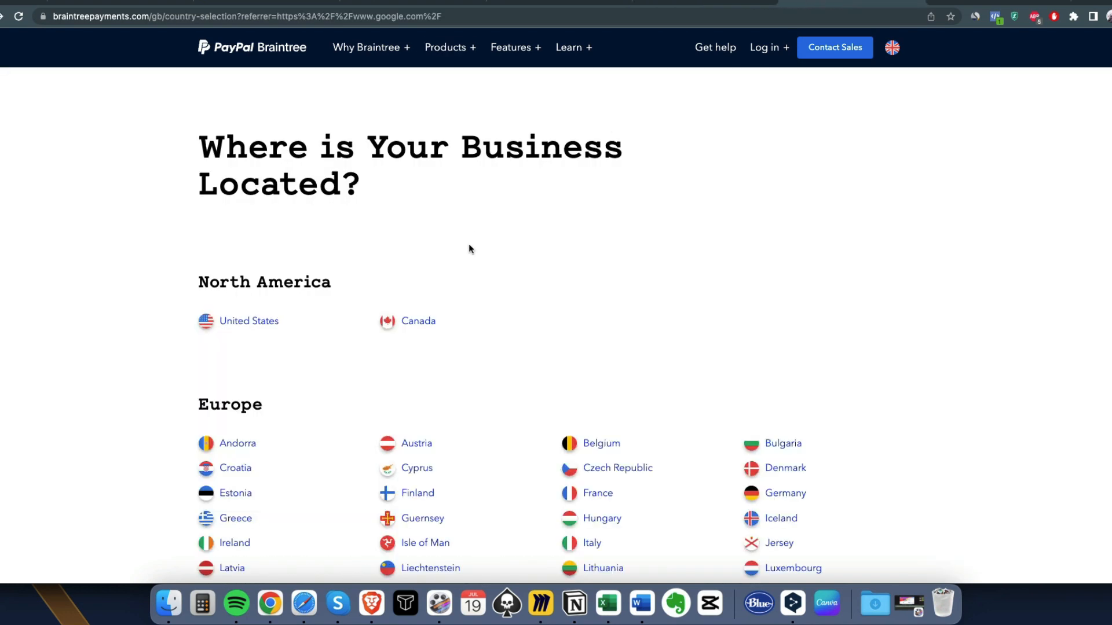
scroll("down", 3)
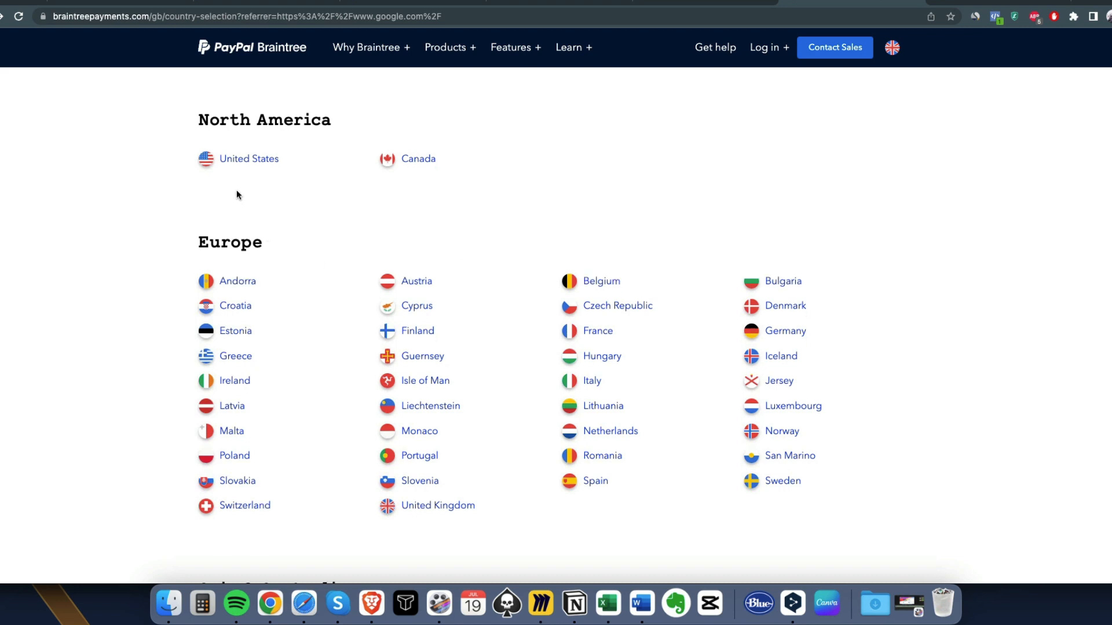
mouse_move(426, 162)
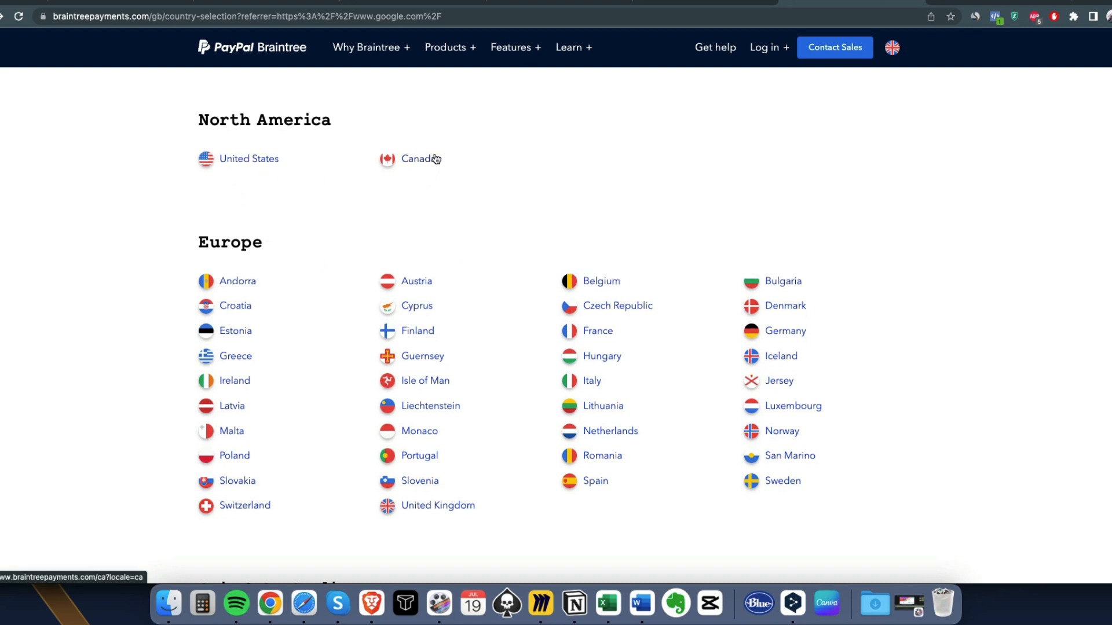
mouse_move(324, 464)
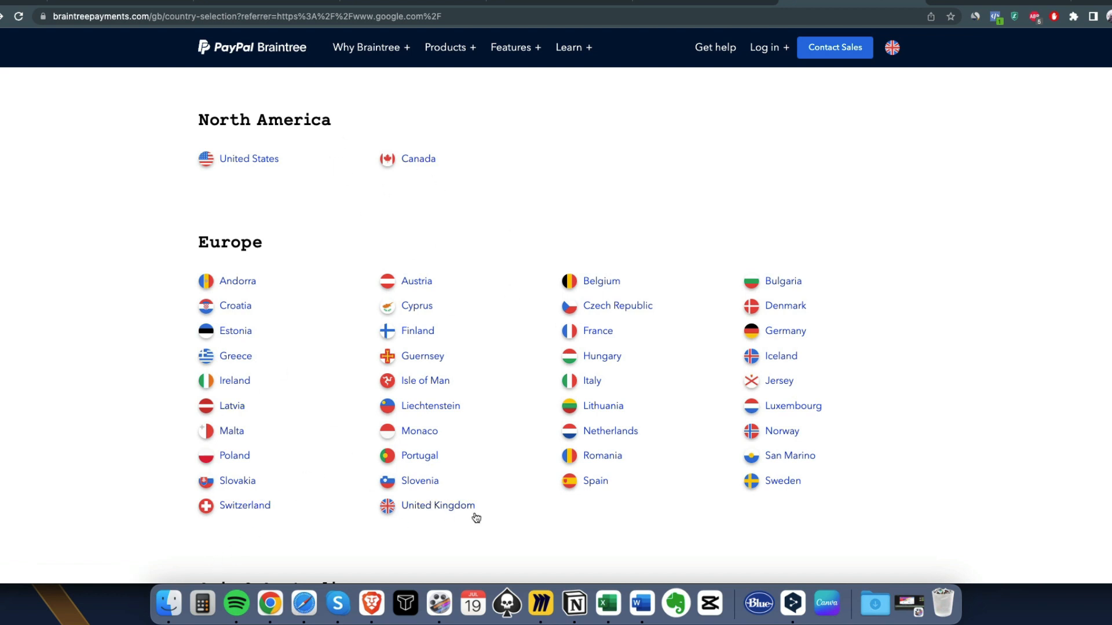
mouse_move(495, 264)
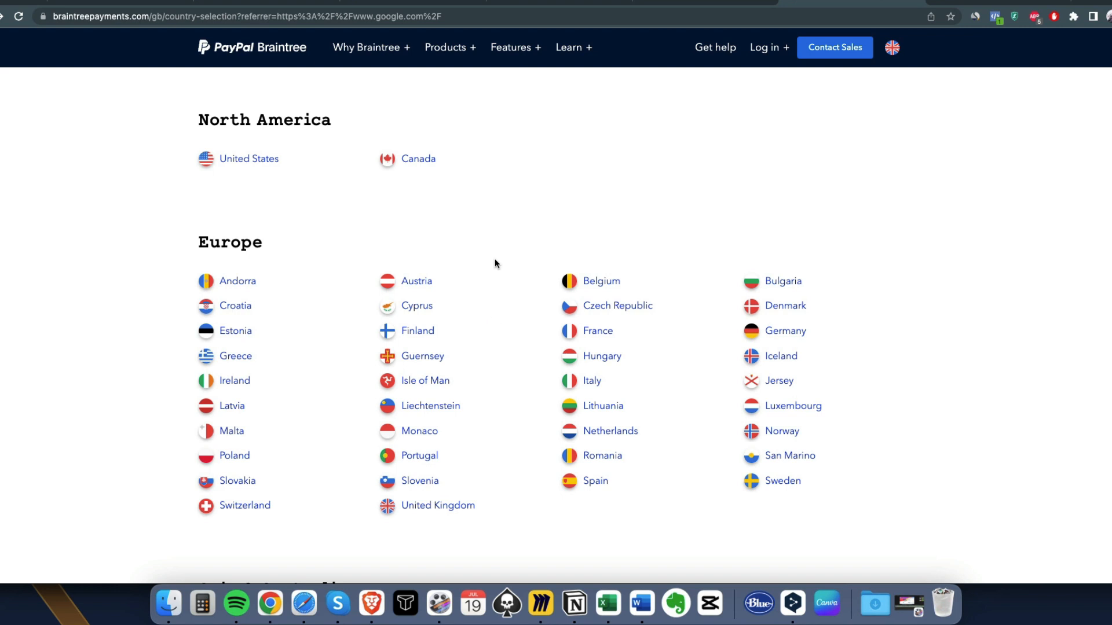
mouse_move(862, 111)
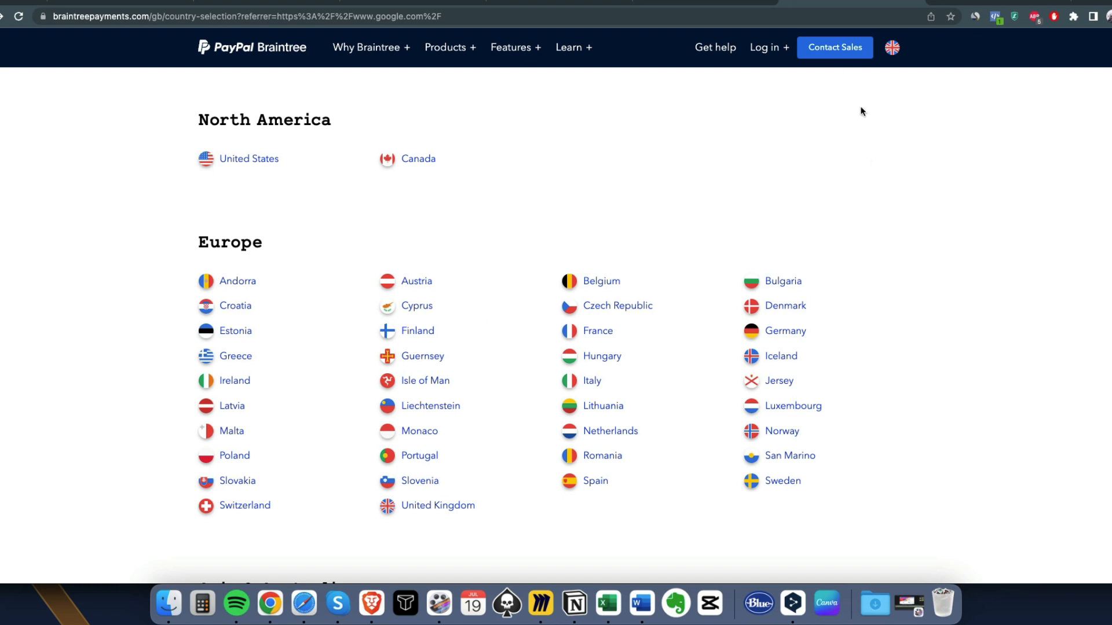
mouse_move(559, 253)
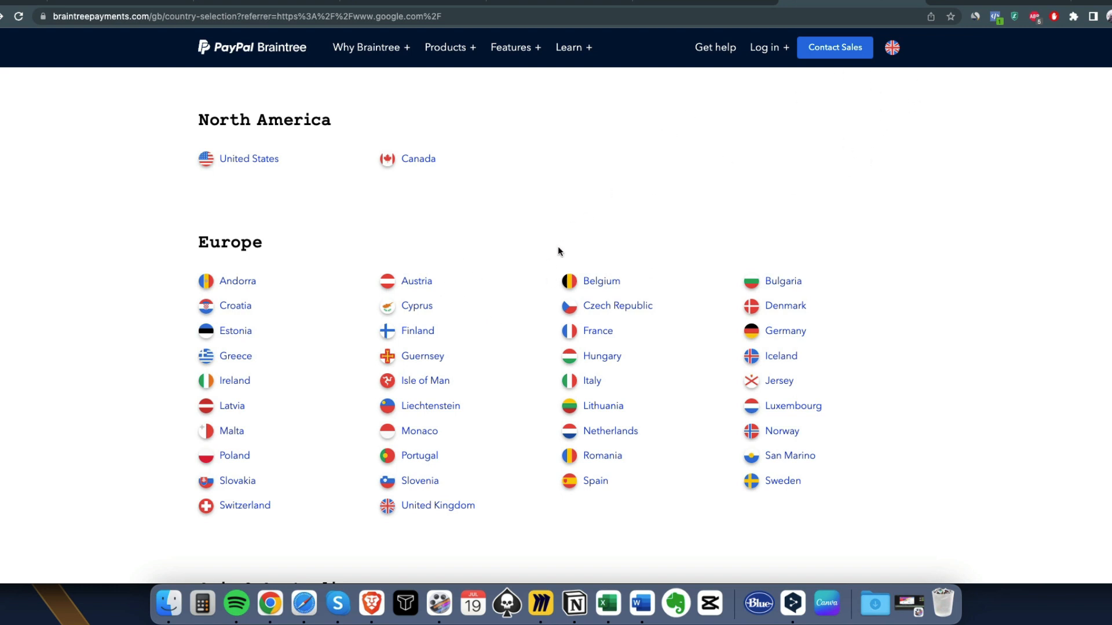
mouse_move(609, 213)
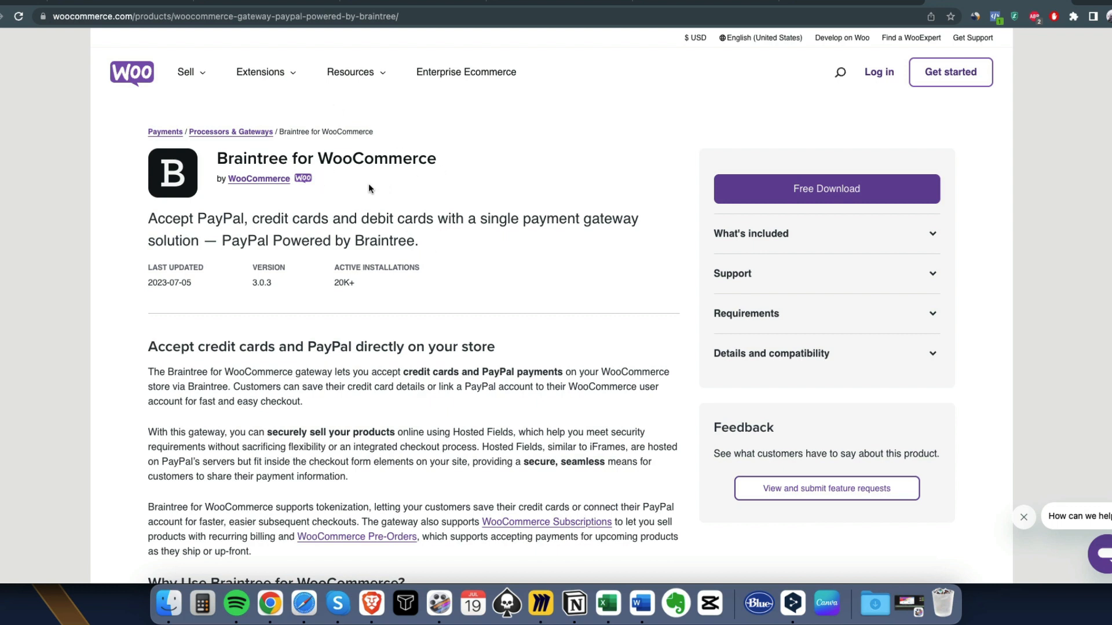
mouse_move(520, 262)
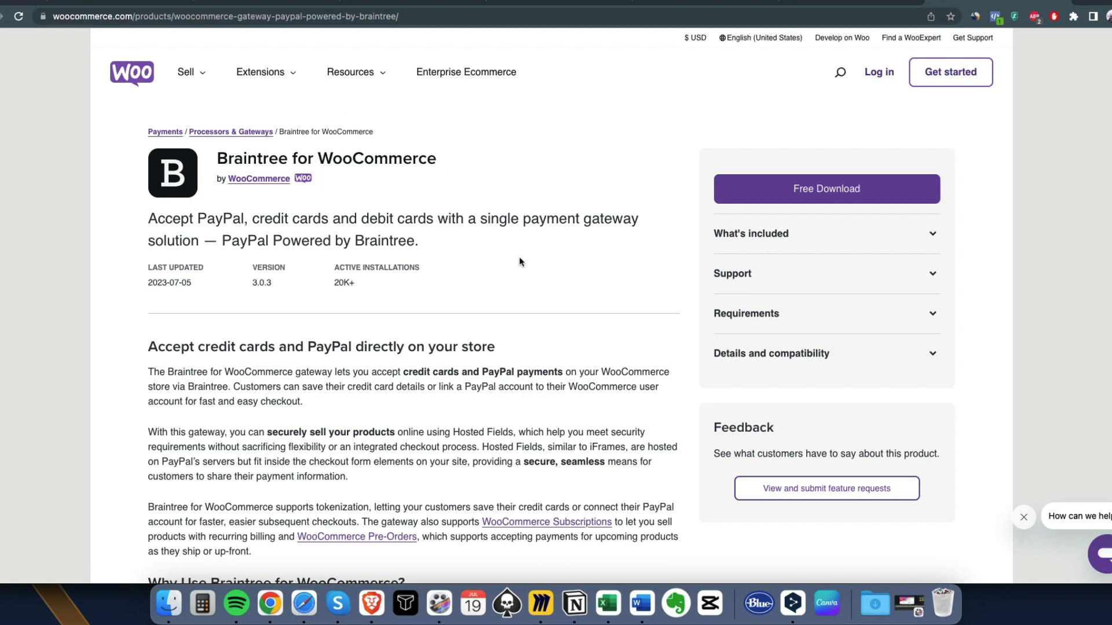
mouse_move(449, 318)
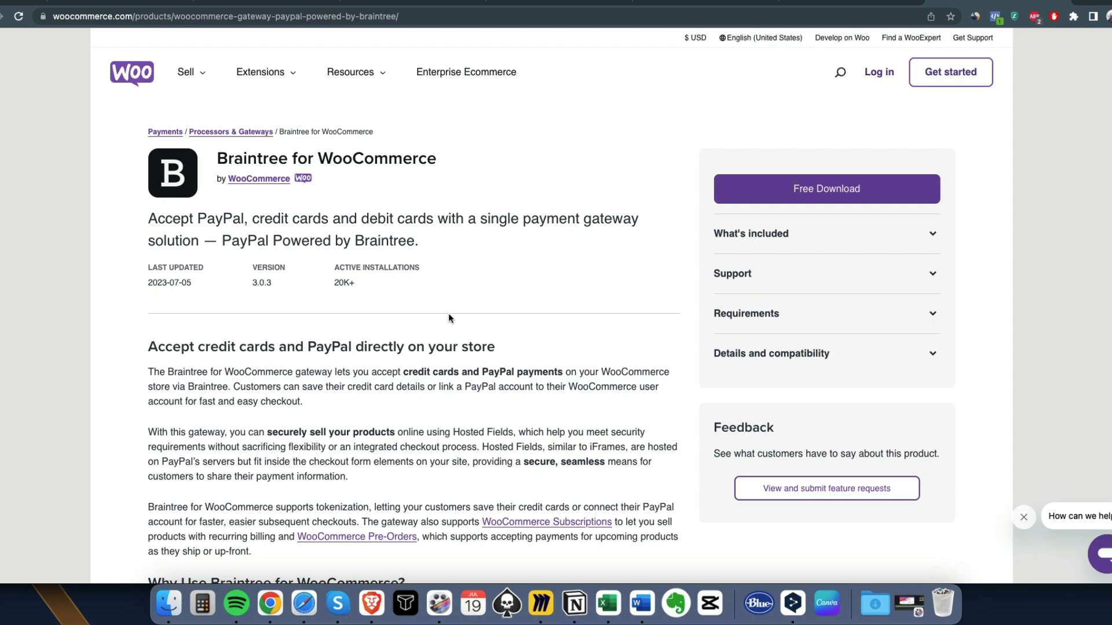
Scroll down and back up while the braintreepayments.com traffic analytics panel is shown
scroll("down", 3)
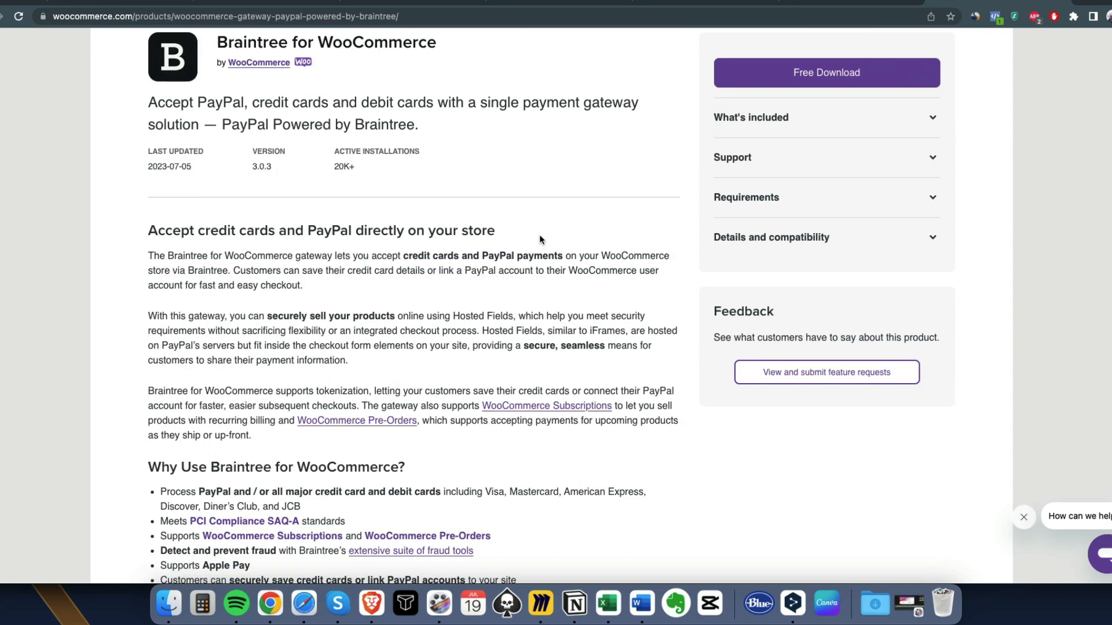
scroll("up", 3)
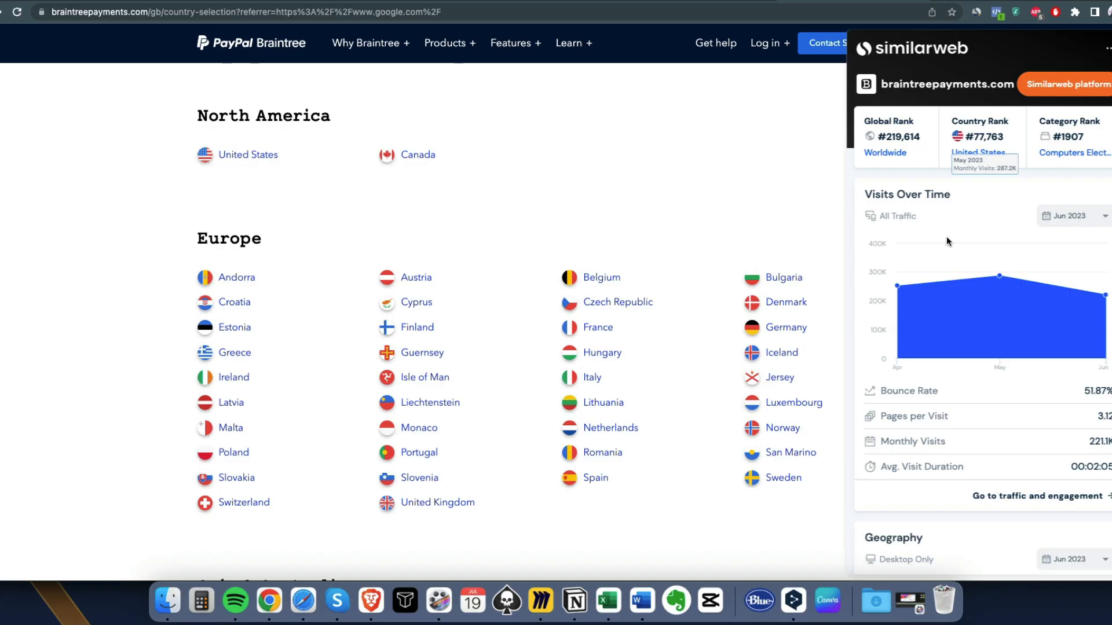
Scroll the Similarweb panel to Geography, where the United States leads visitor countries
scroll("down", 3)
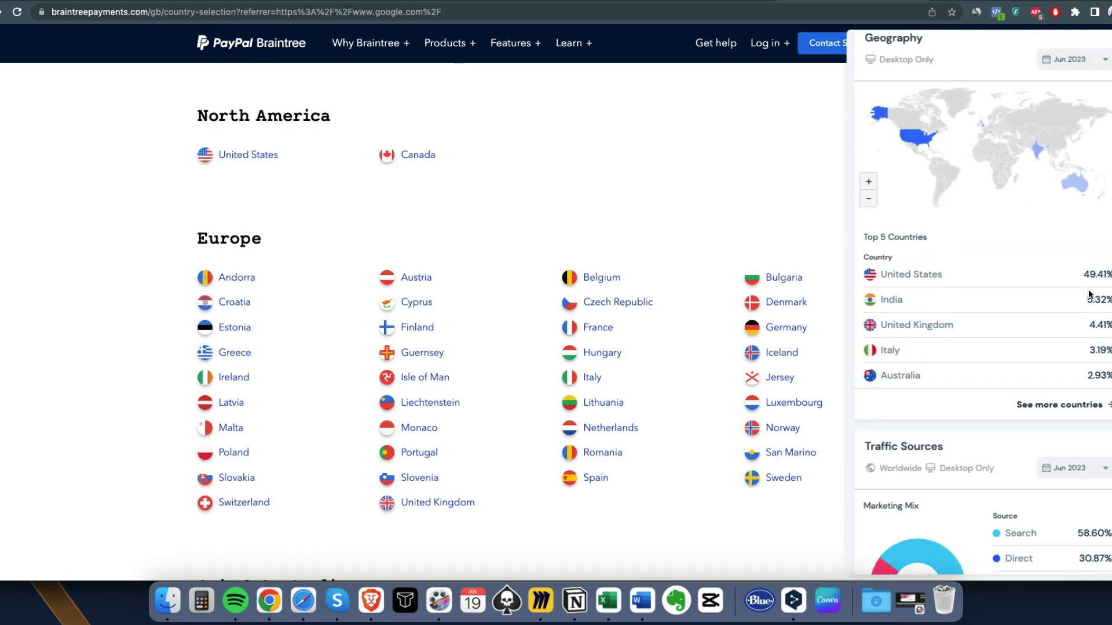
mouse_move(988, 356)
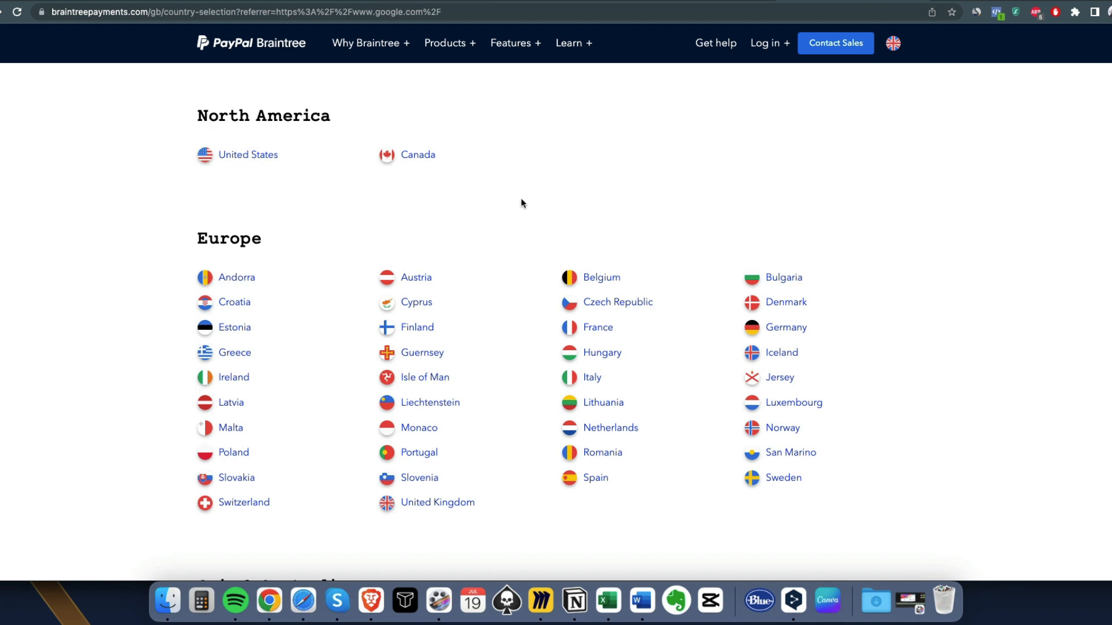
mouse_move(483, 70)
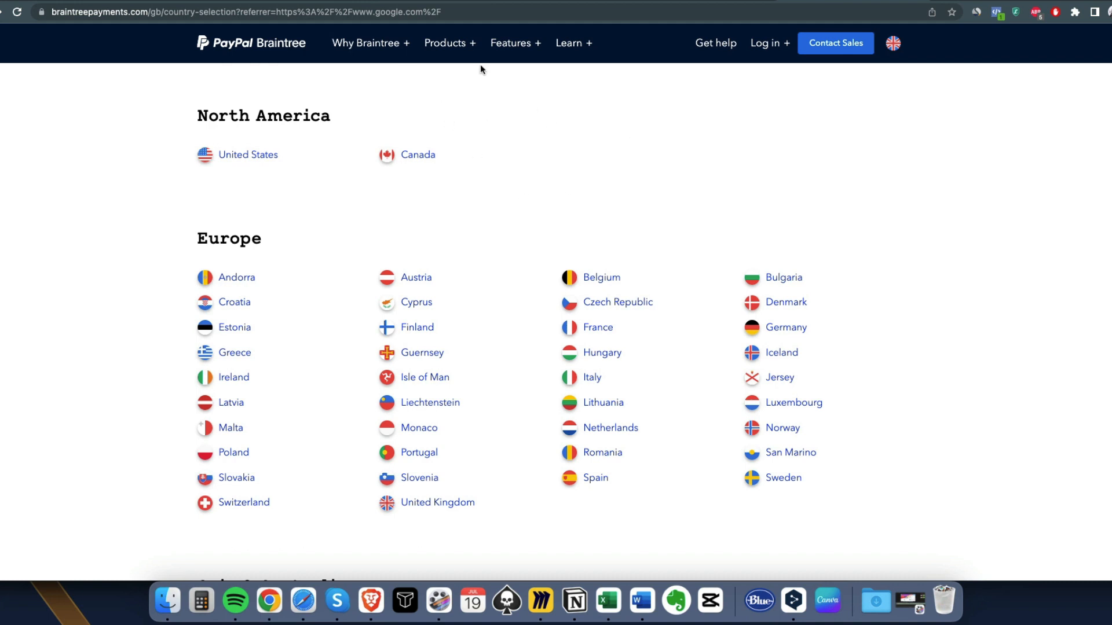
mouse_move(439, 100)
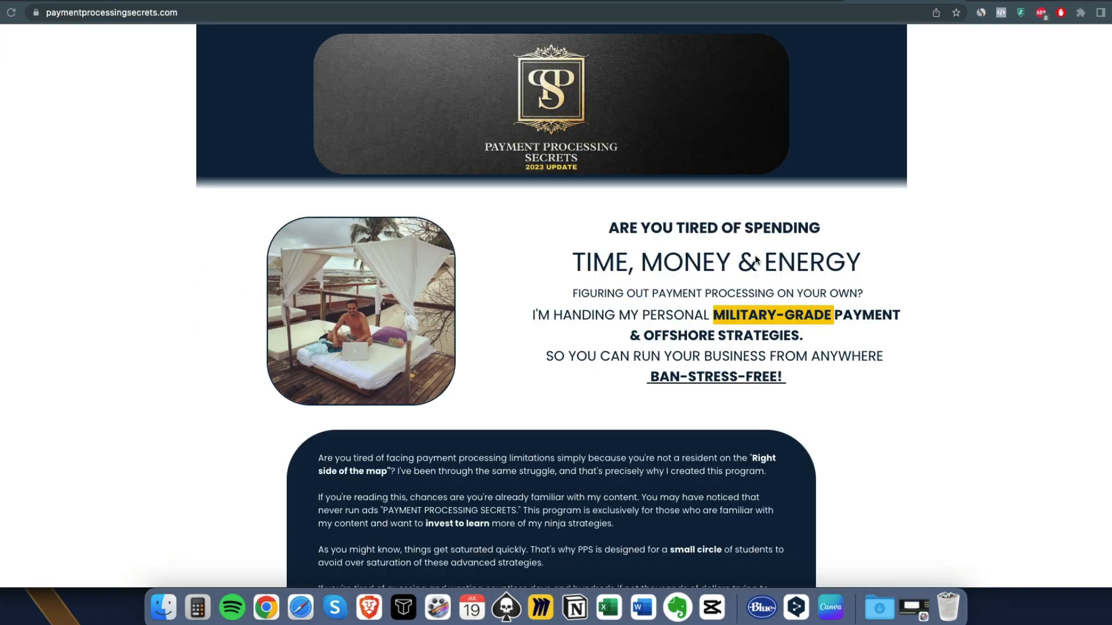
mouse_move(575, 330)
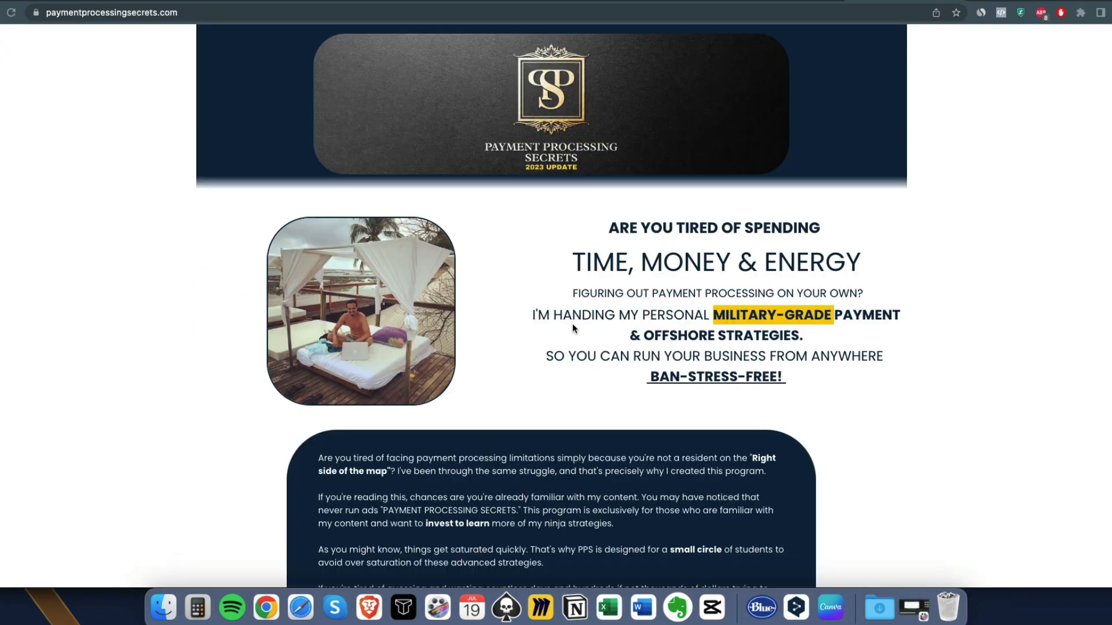
Scroll down the Payment Processing Secrets page past the student testimonials to the payment-struggle poll
scroll("down", 3)
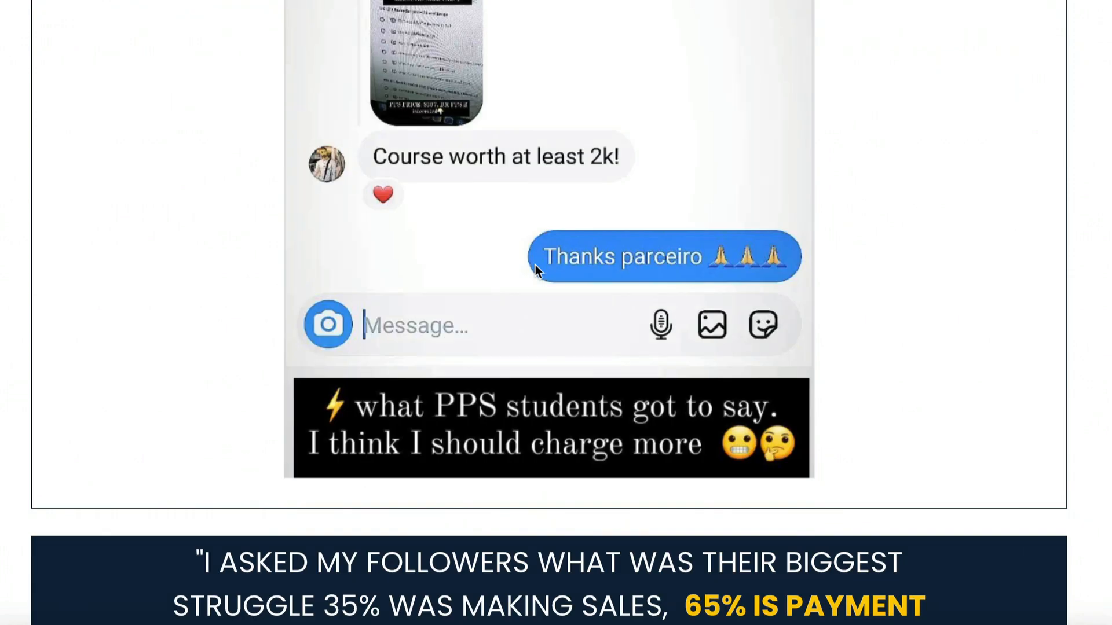
scroll("down", 3)
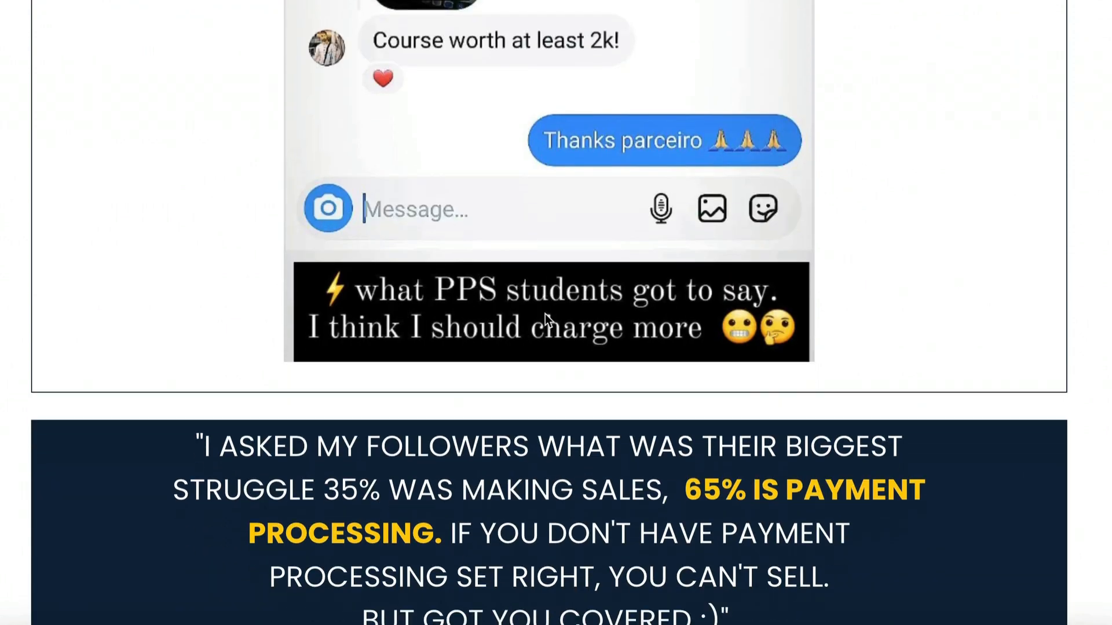
scroll("down", 3)
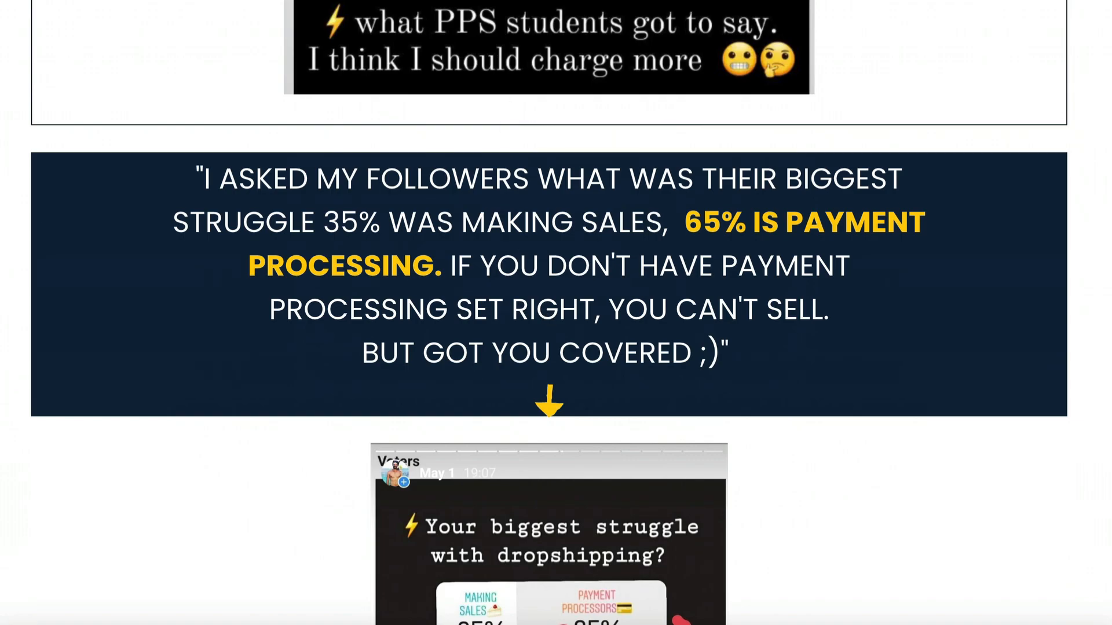